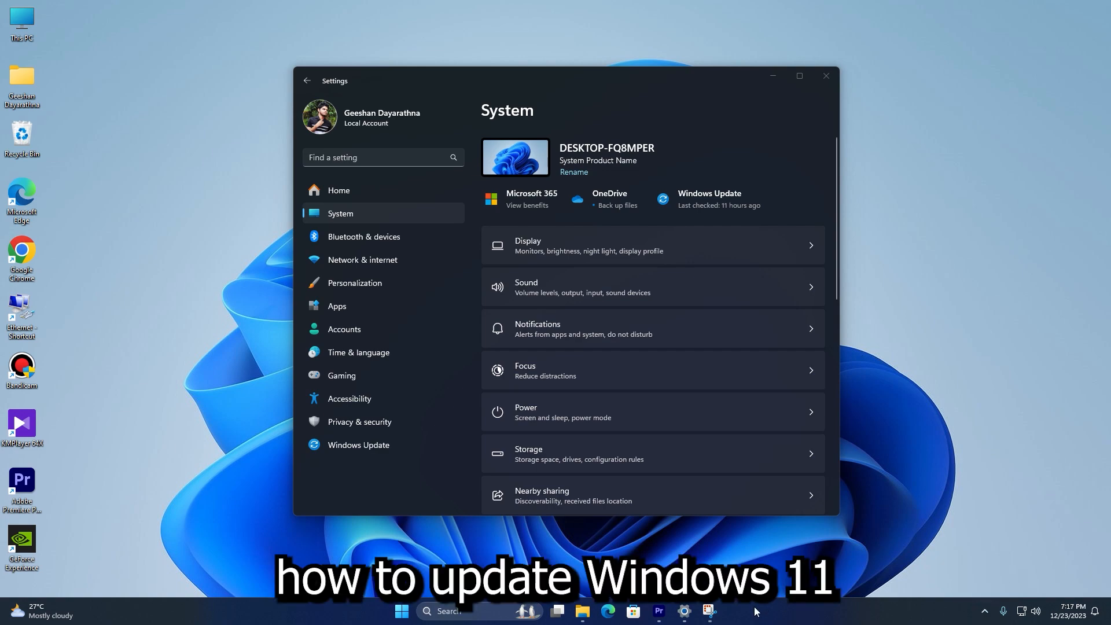
mouse_move(591, 435)
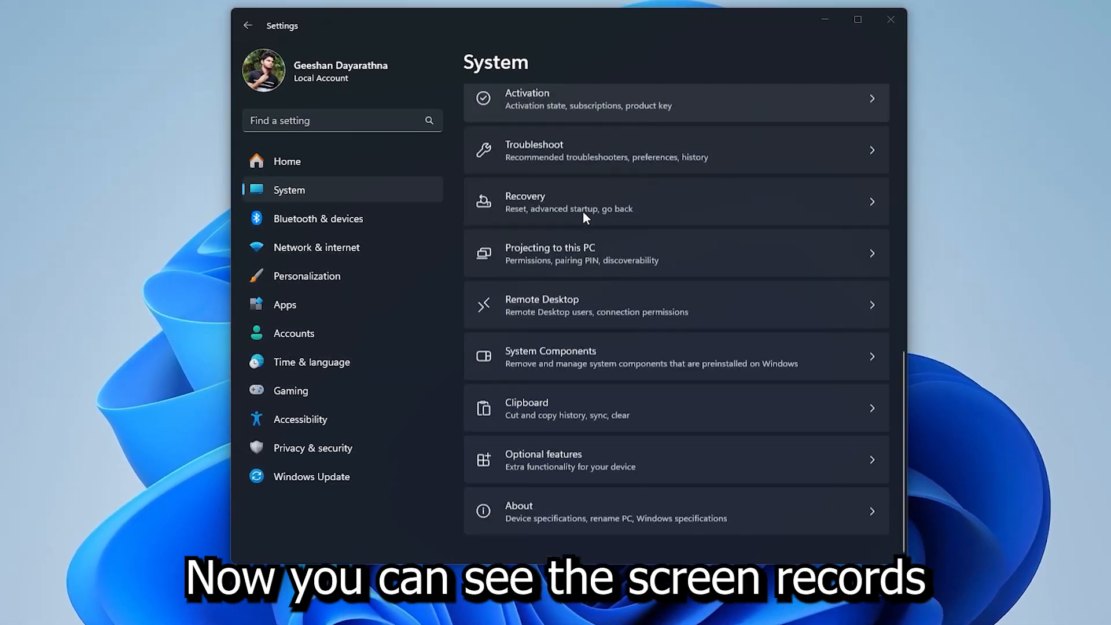
View the About page with this PC's specs and Windows 11 Pro 23H2 version.
click(518, 510)
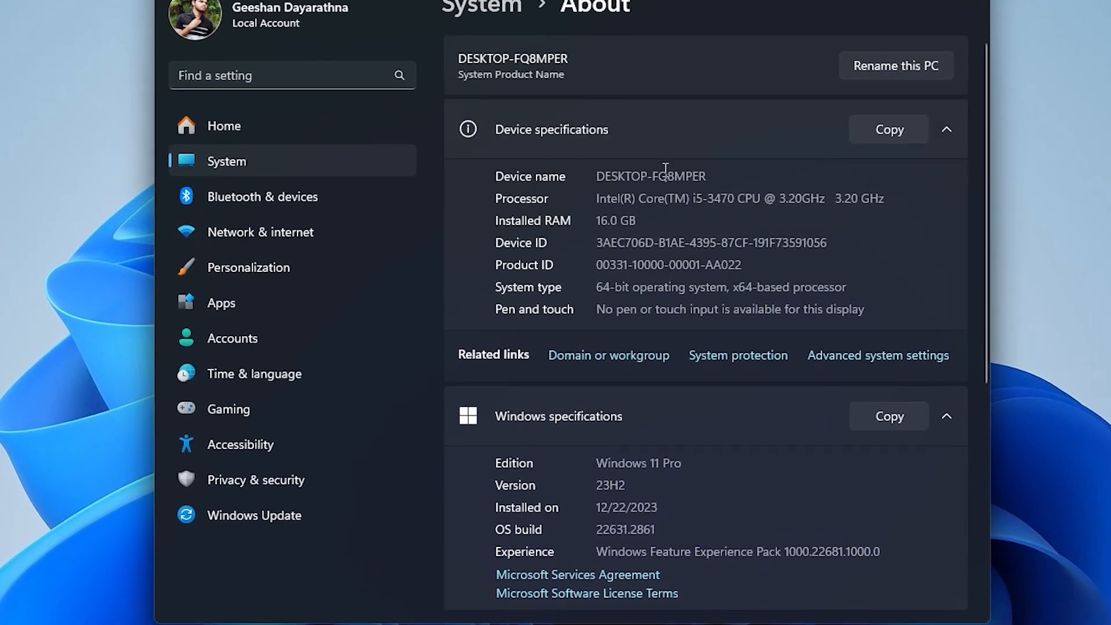
double_click(736, 201)
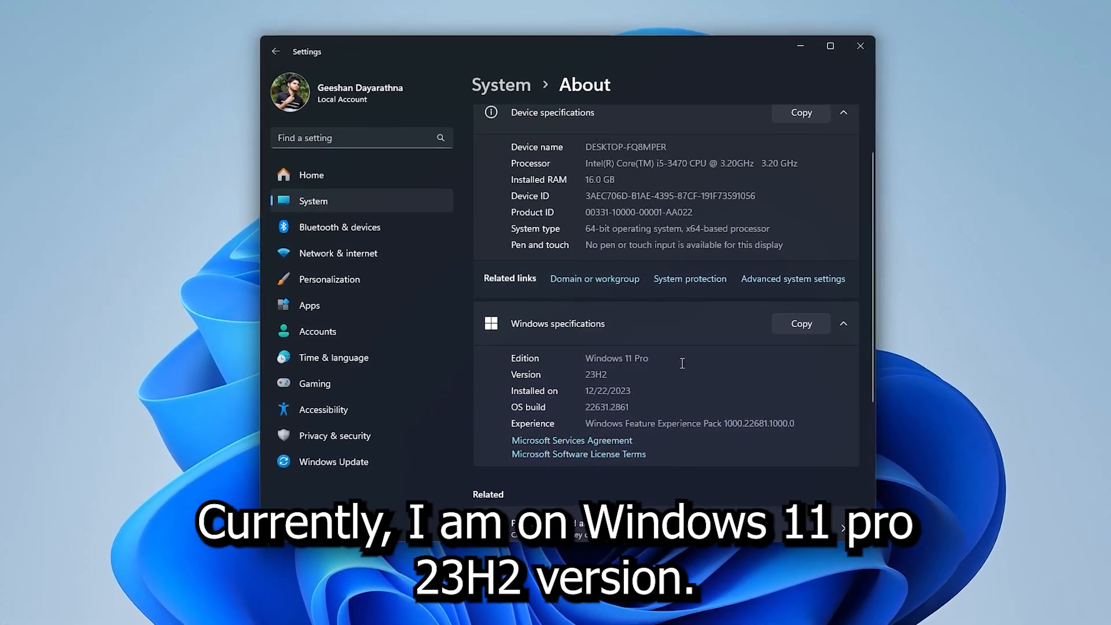
scroll(down, 3)
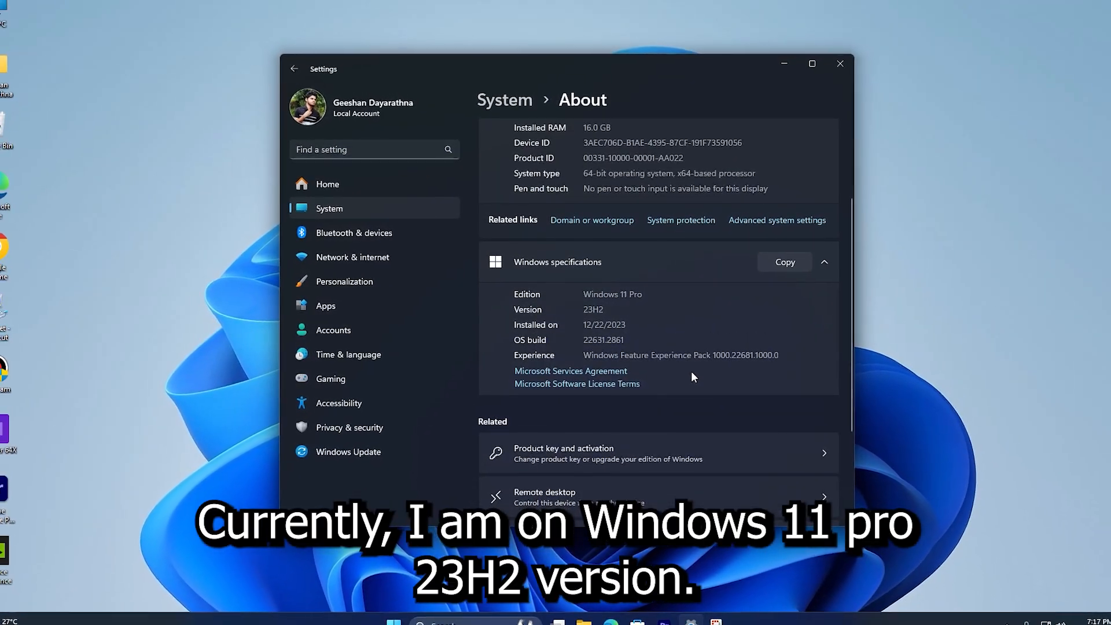
right_click(57, 319)
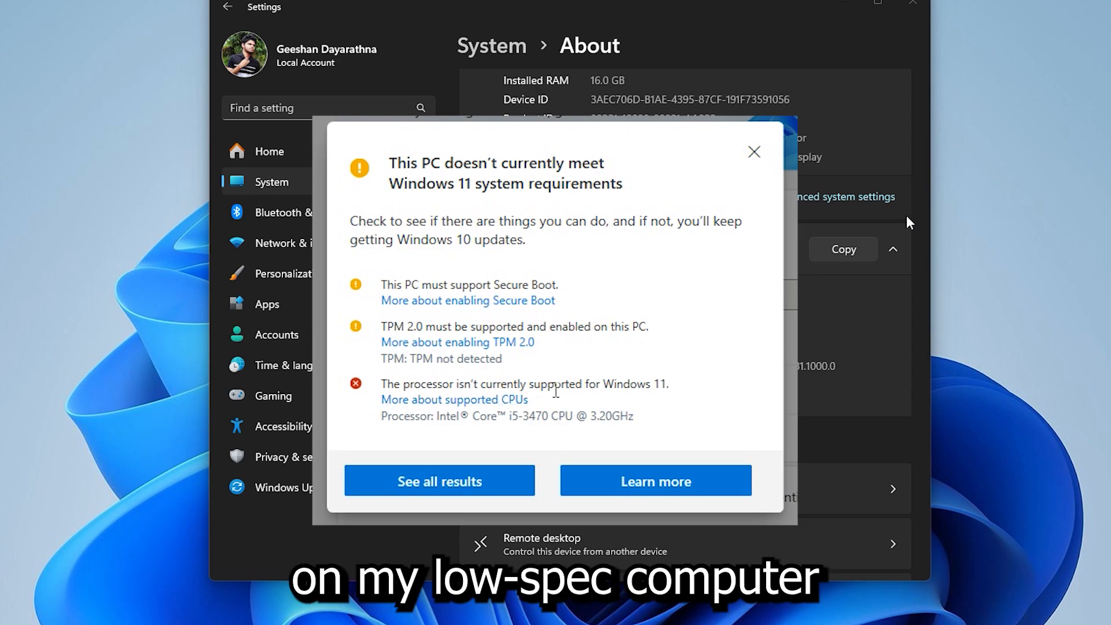
click(754, 151)
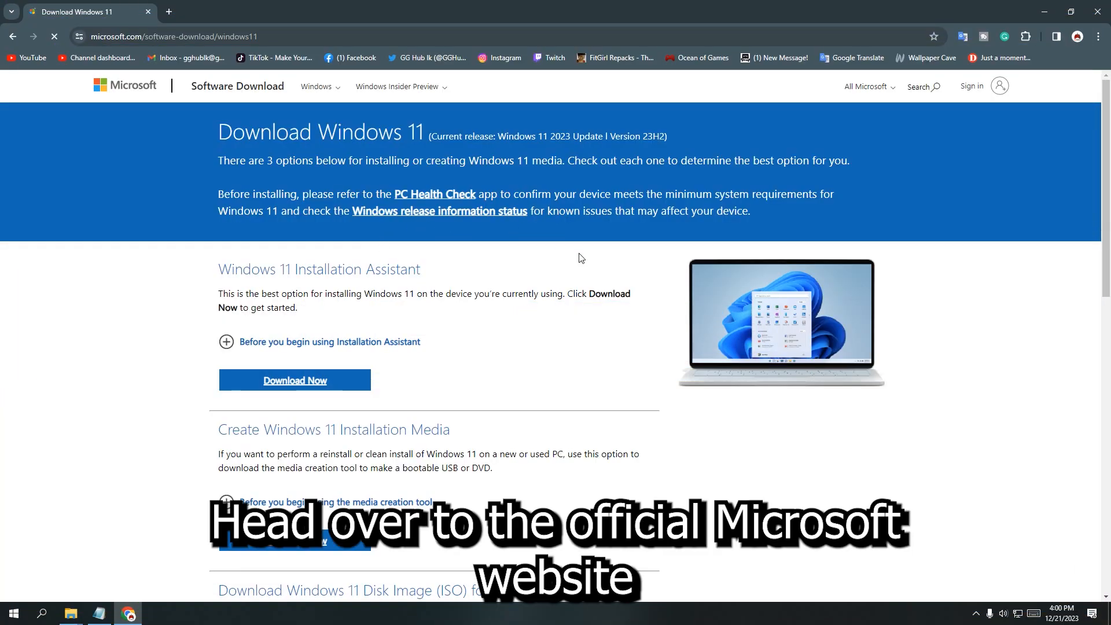
Request the multi-edition Windows 11 ISO in English (United States) and confirm the language.
scroll(down, 3)
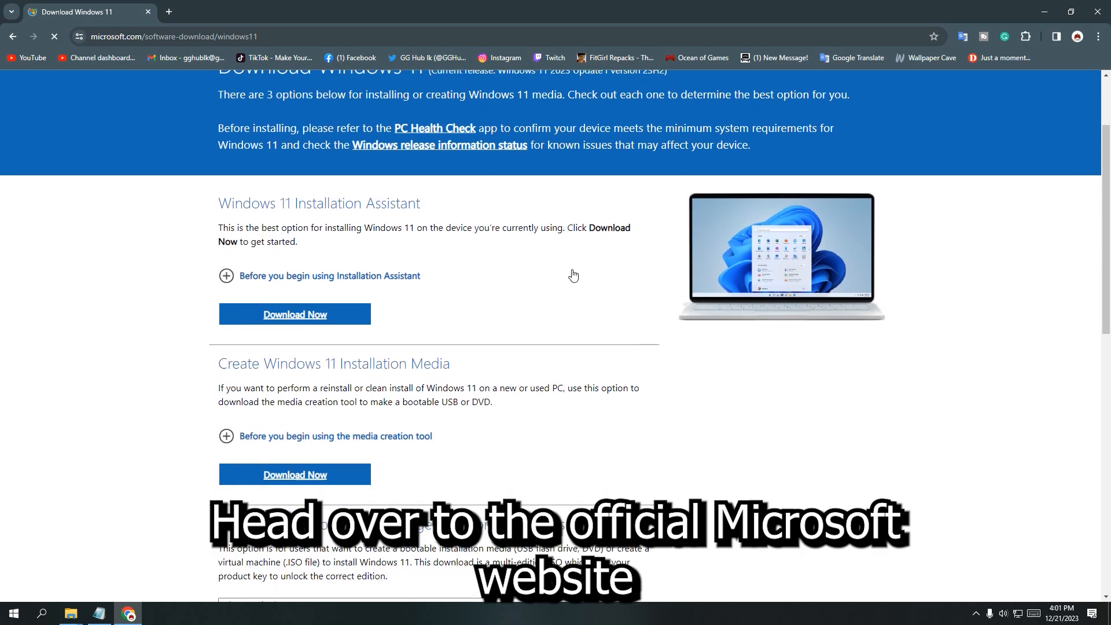
scroll(down, 3)
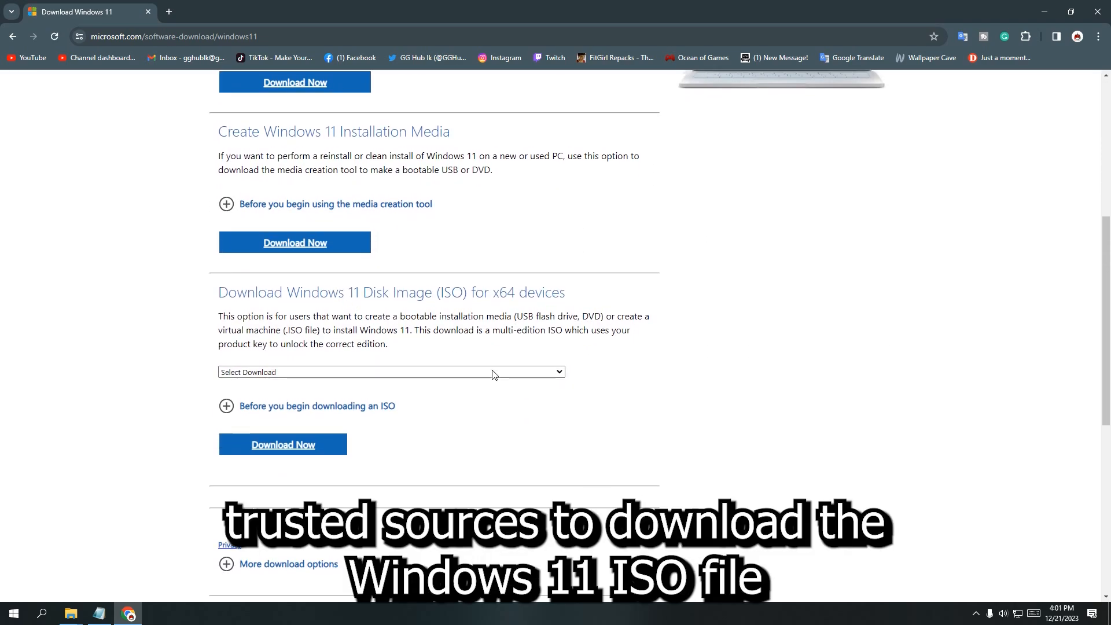
click(390, 372)
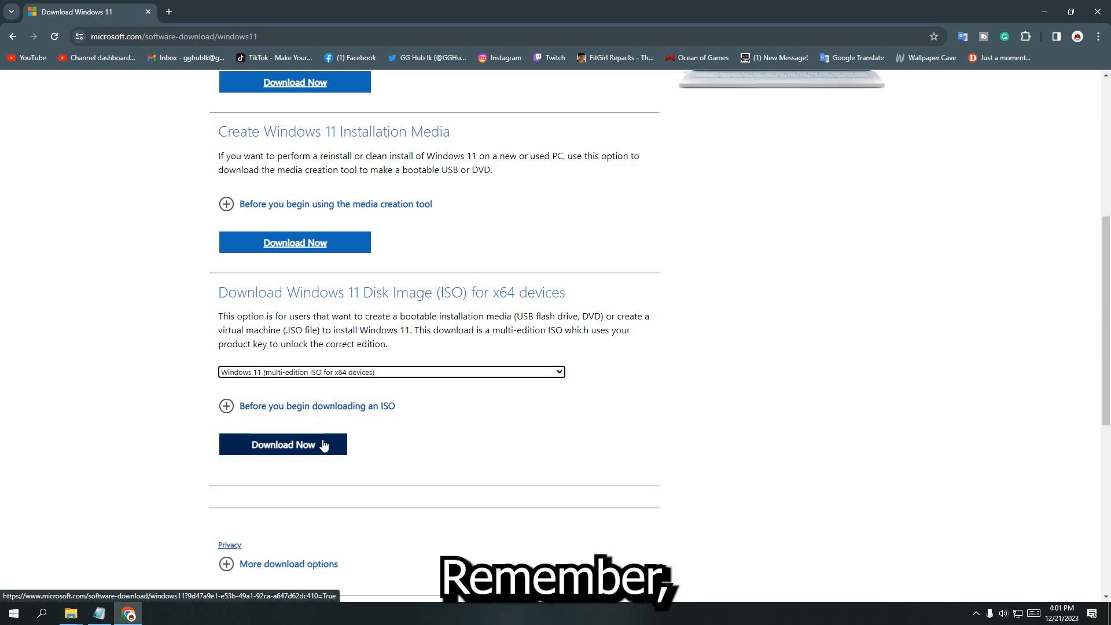
click(281, 444)
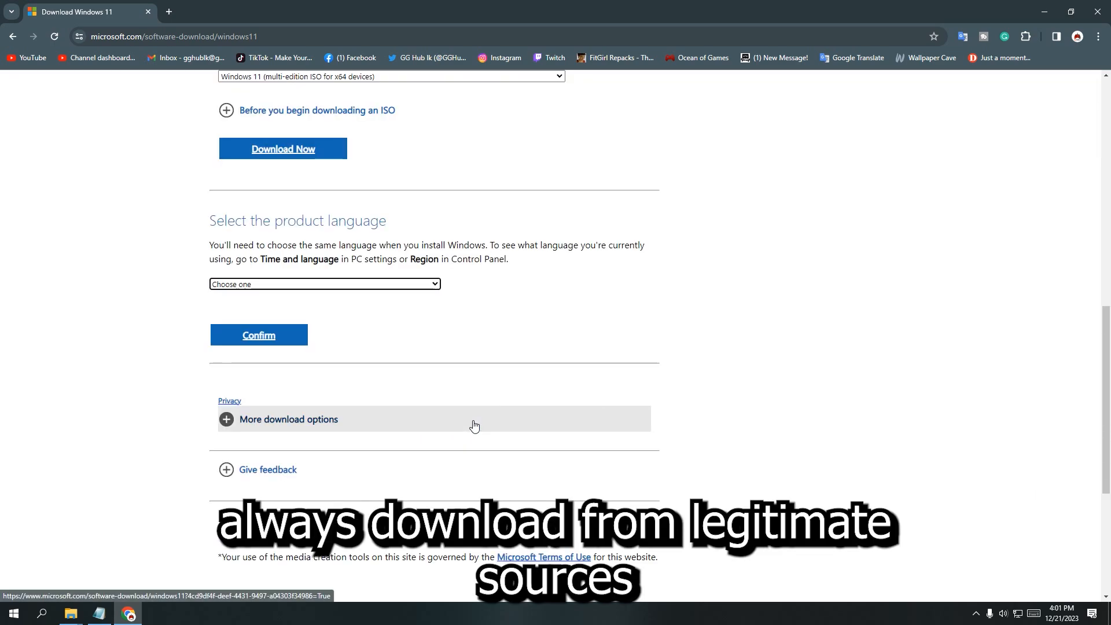
click(324, 284)
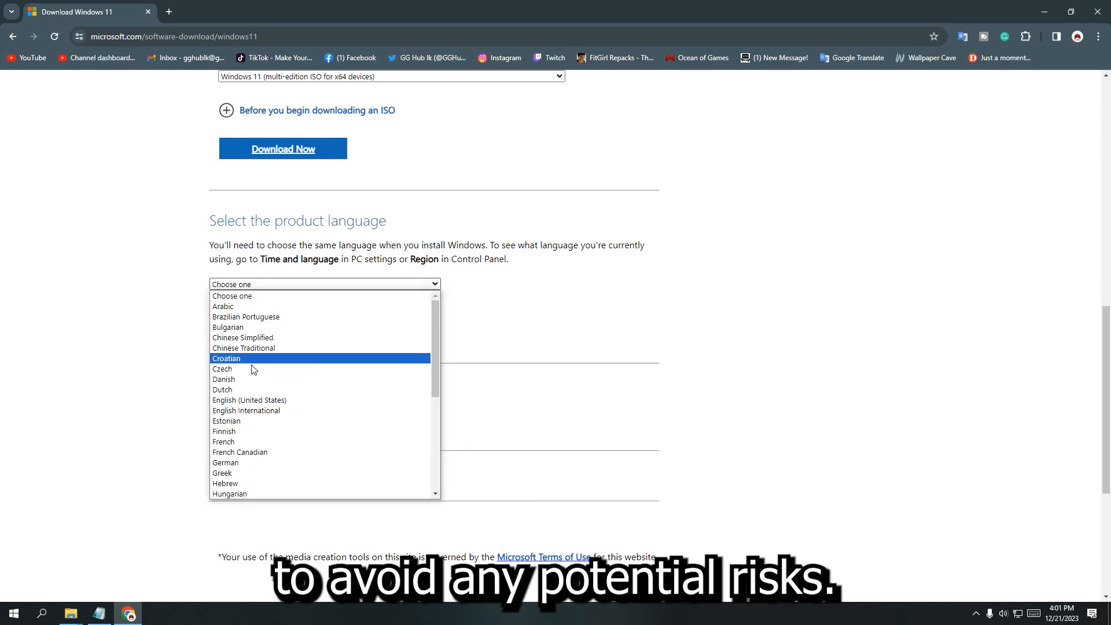
click(249, 400)
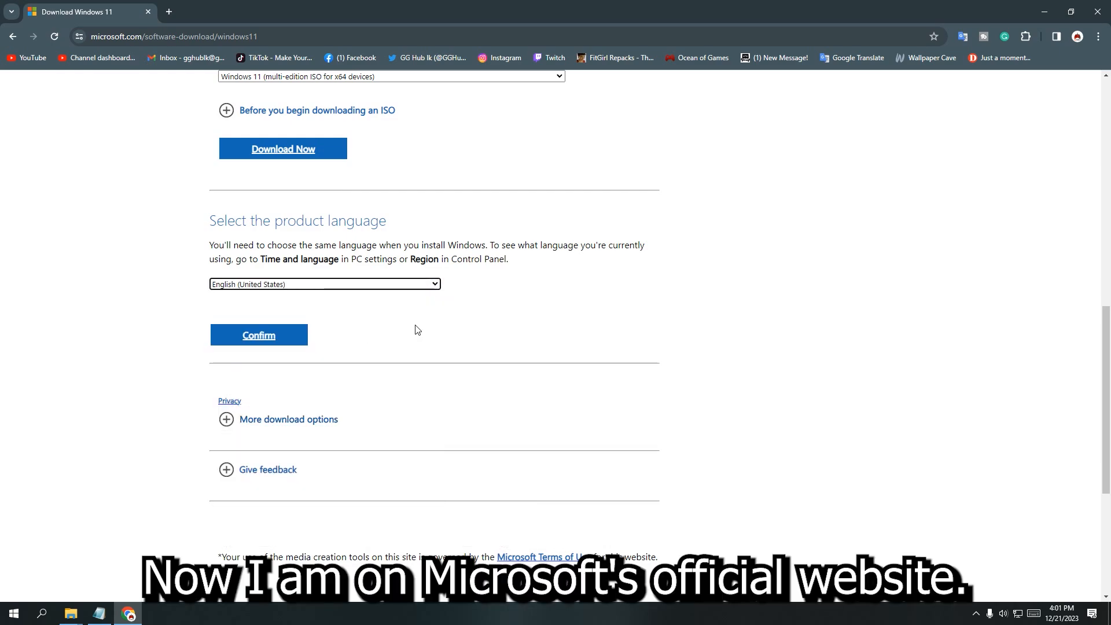
click(258, 335)
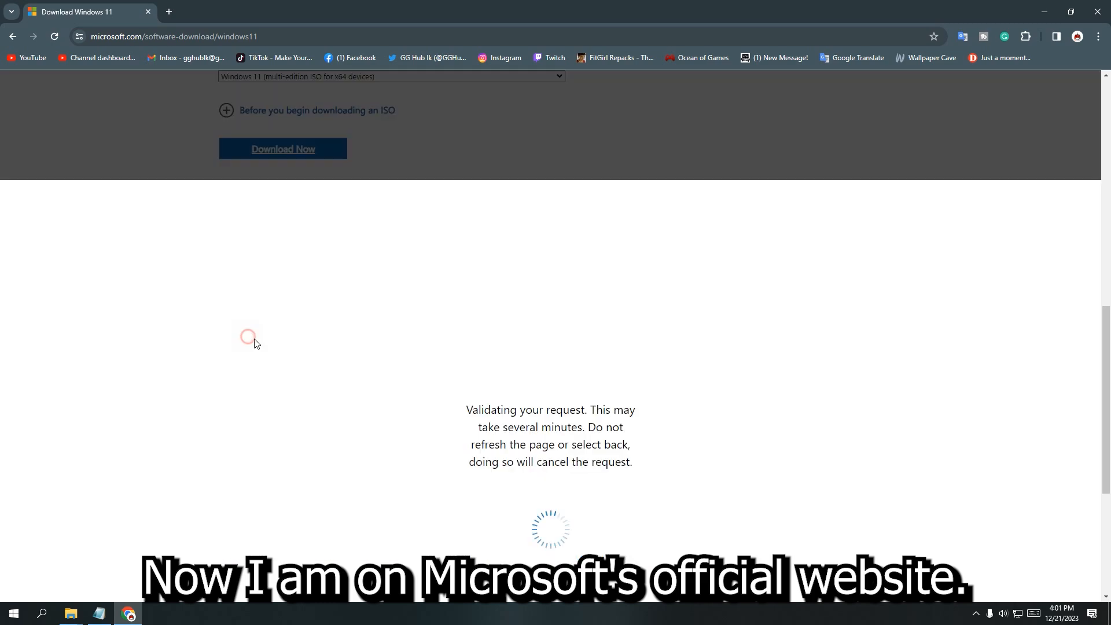
mouse_move(533, 391)
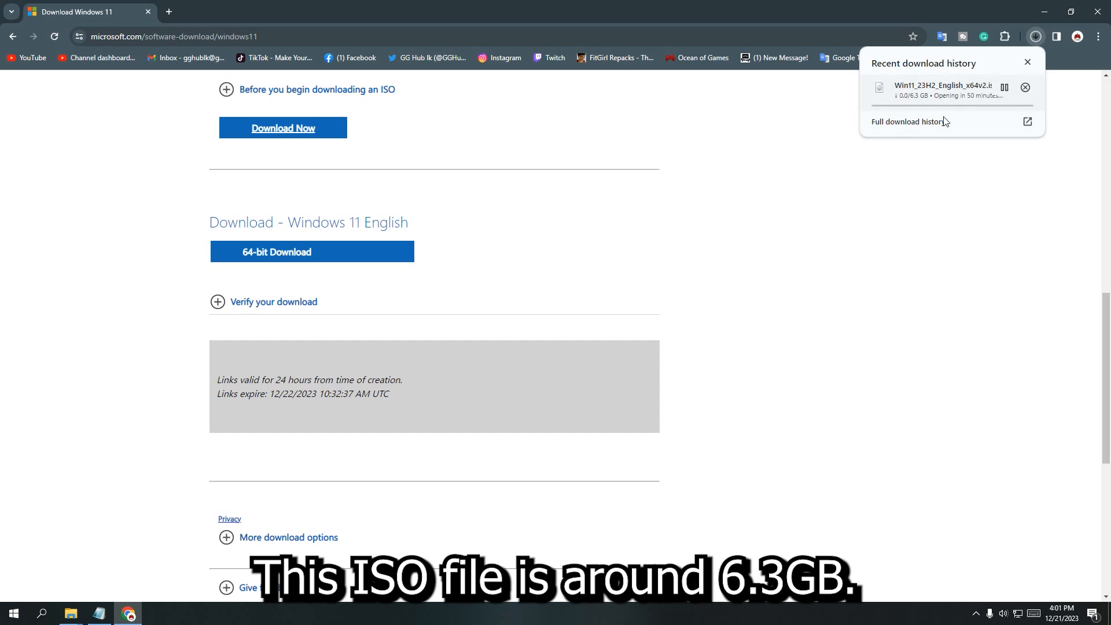
mouse_move(978, 97)
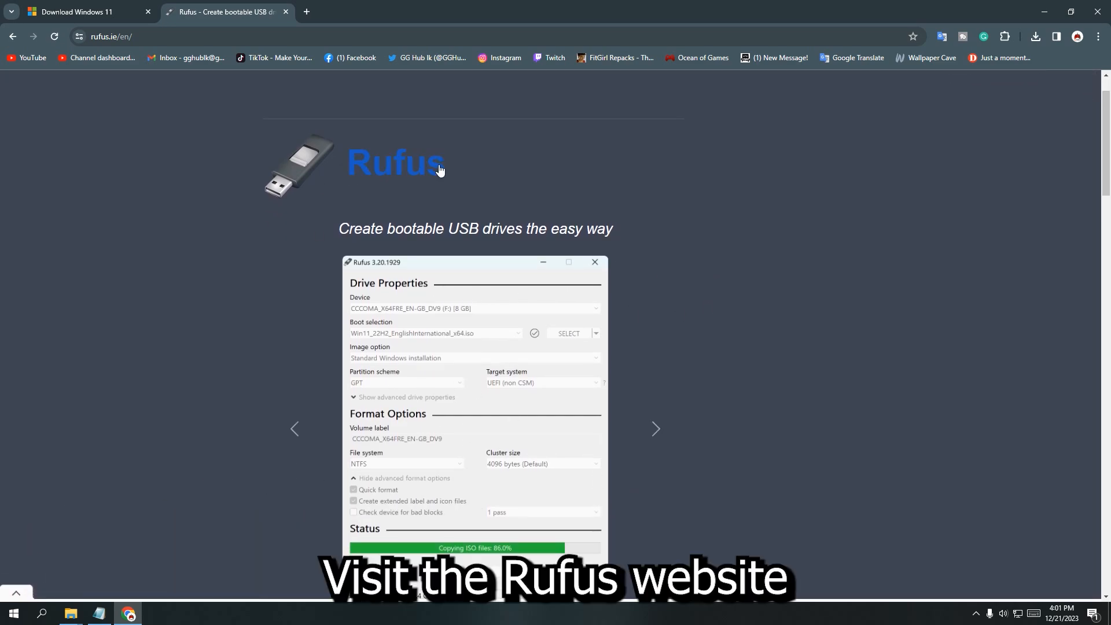
Download rufus-4.3.exe from rufus.ie, check the downloads panel, and close Chrome.
scroll(down, 3)
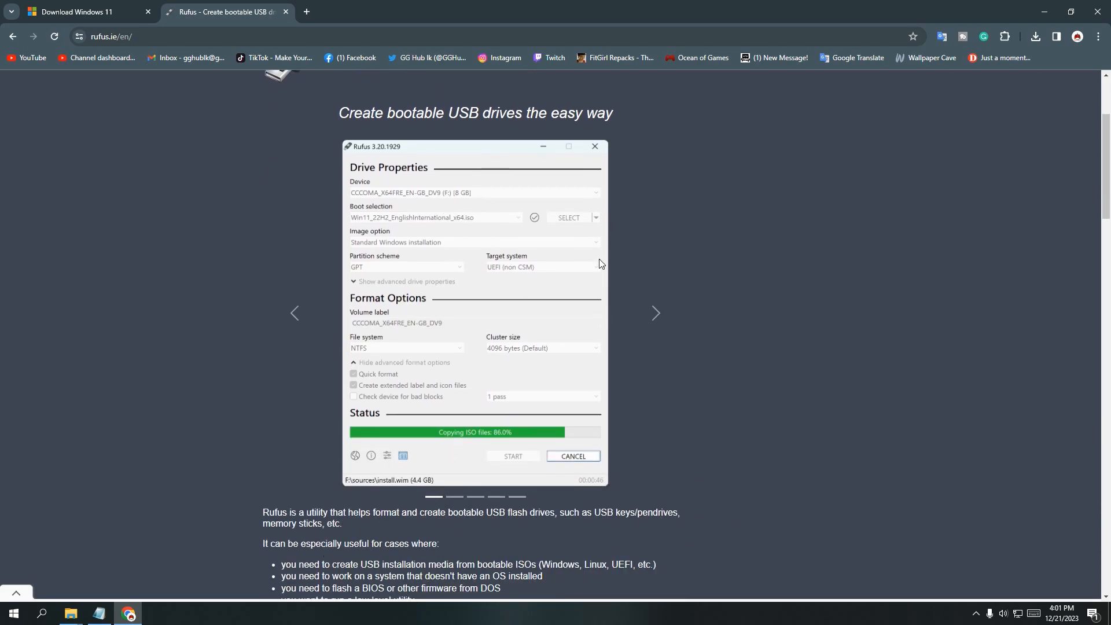
scroll(down, 3)
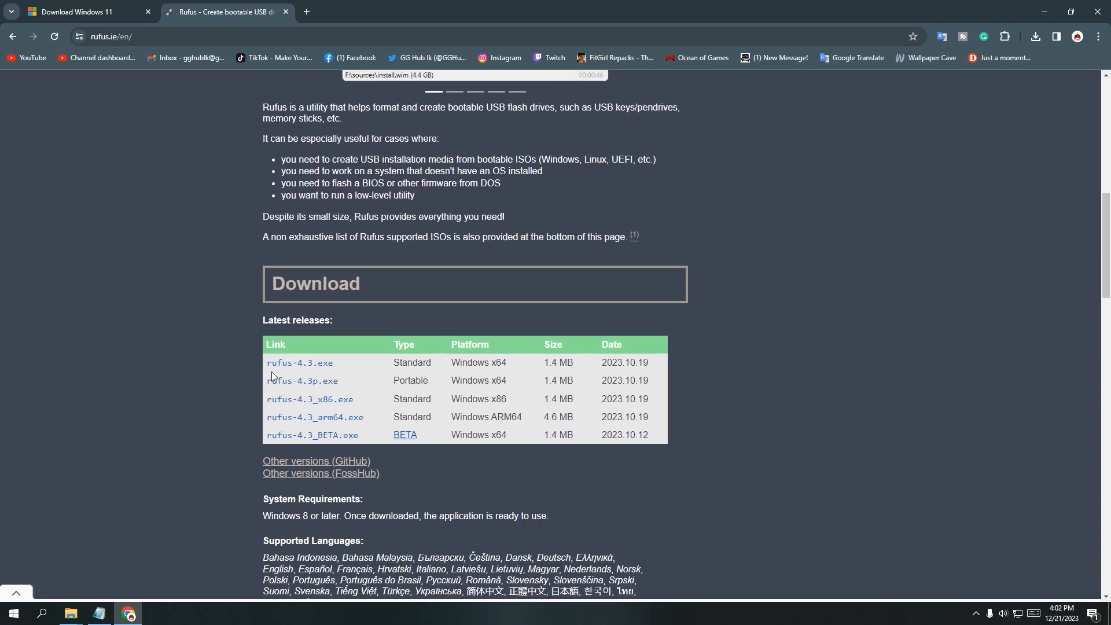
mouse_move(299, 362)
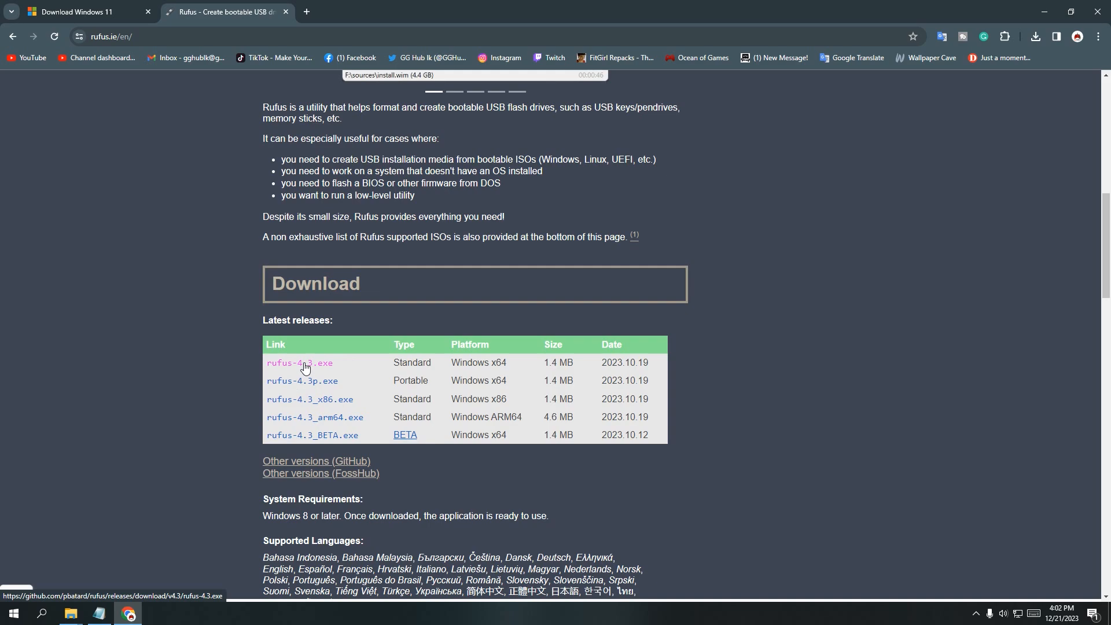
click(300, 362)
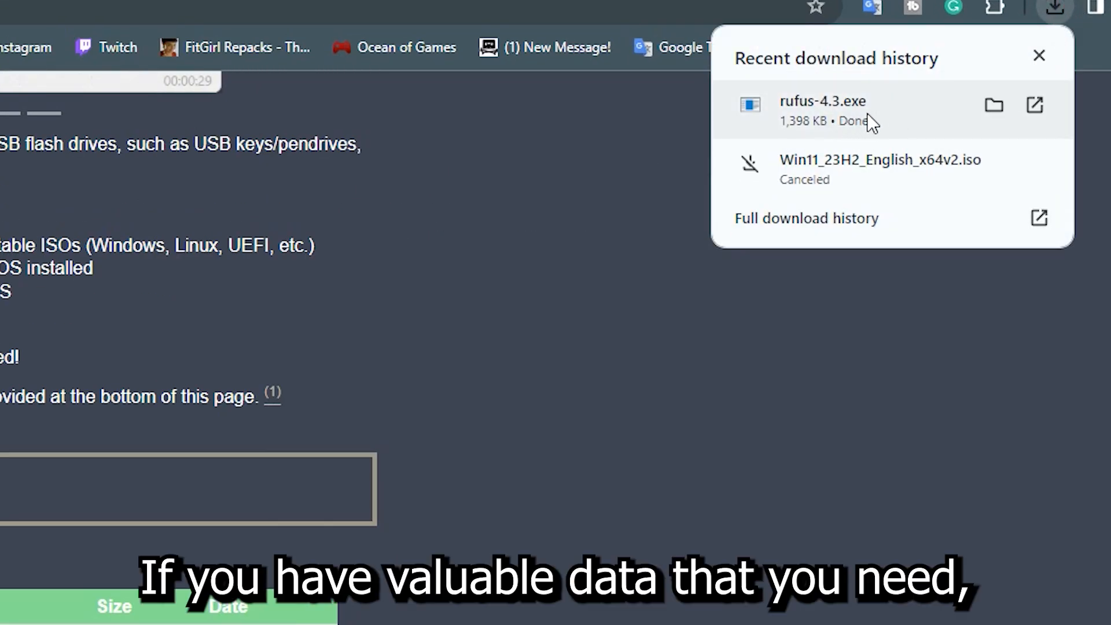
click(865, 208)
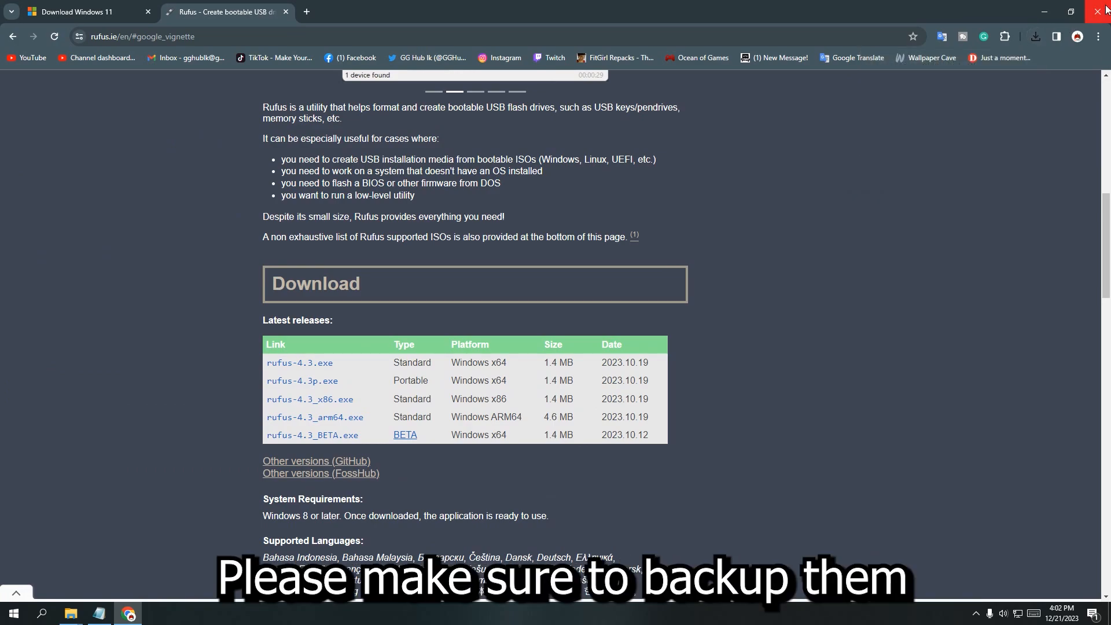
click(1103, 9)
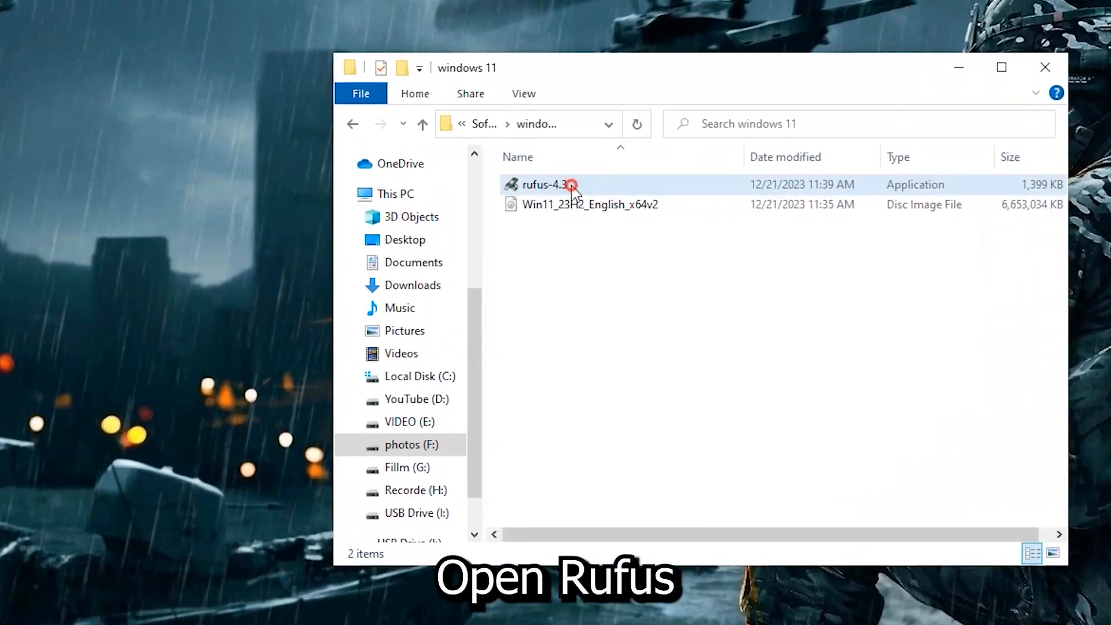
Launch Rufus 4.3 with the 16 GB USB as device and Disk or ISO image boot selection.
double_click(542, 184)
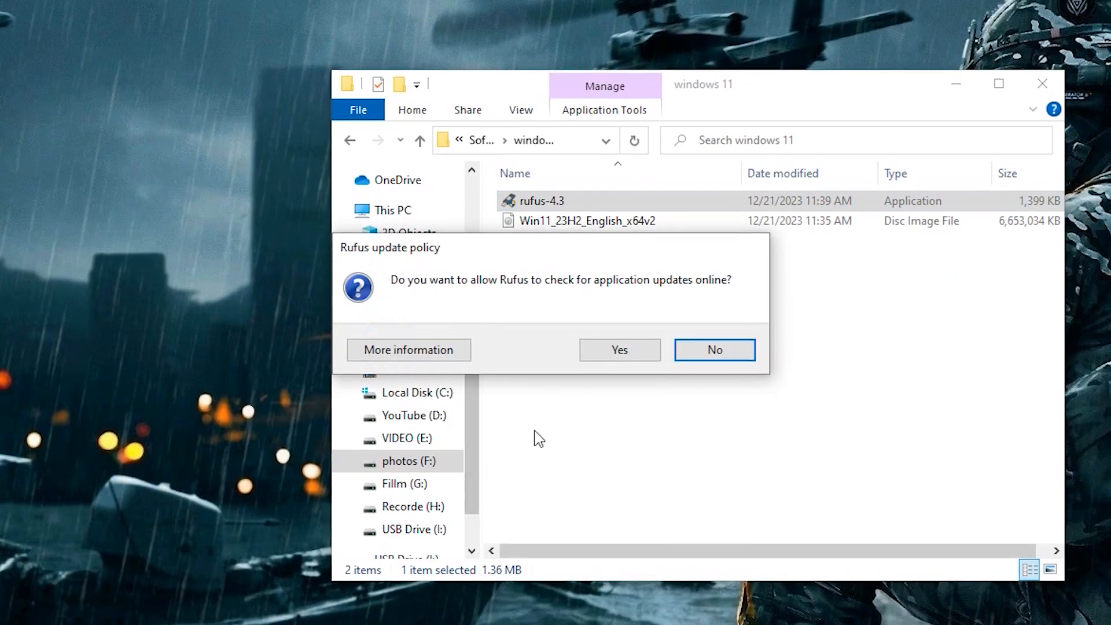
click(714, 349)
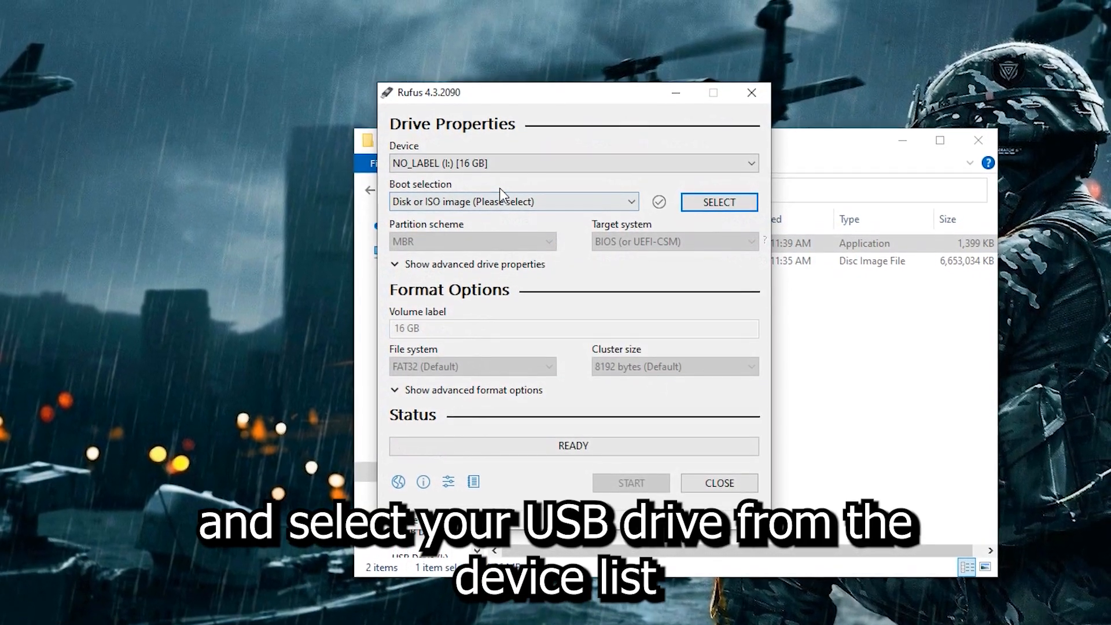
click(748, 164)
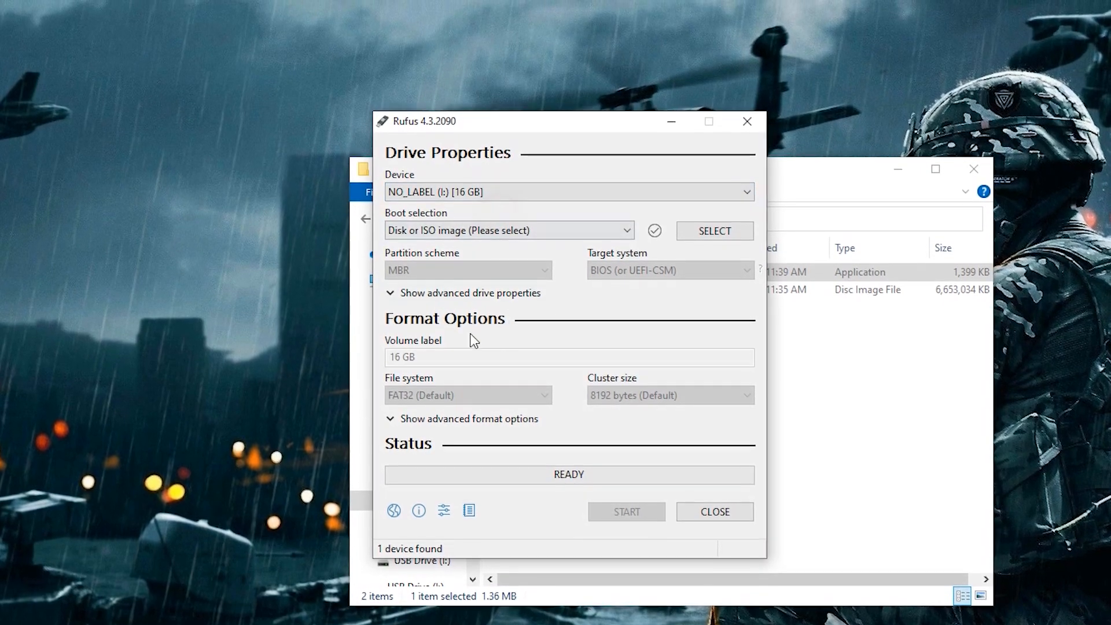
click(626, 230)
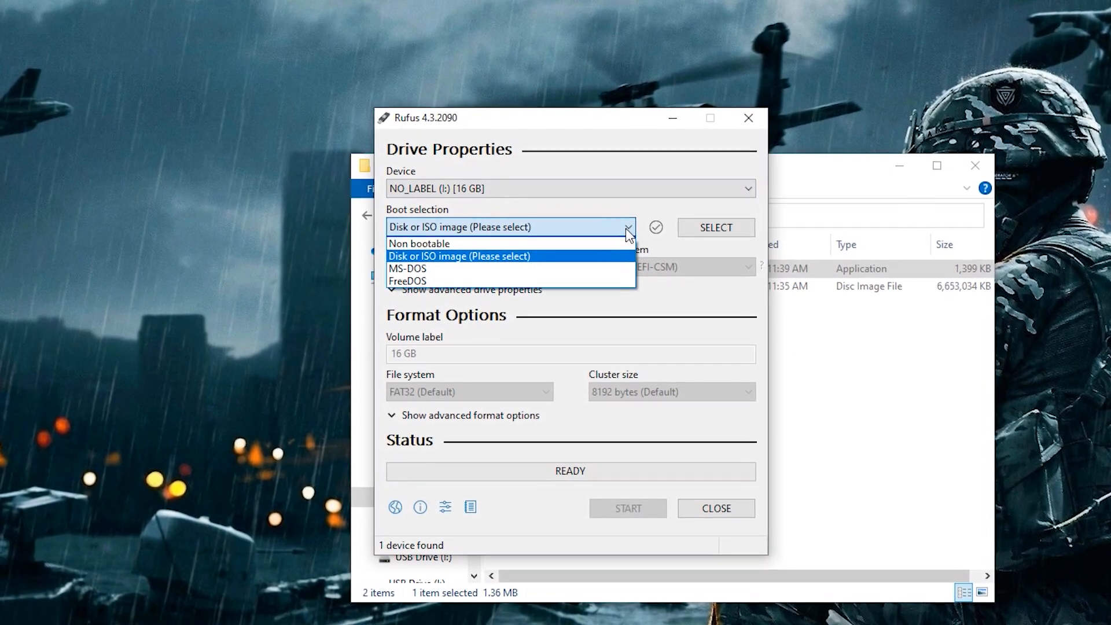
click(461, 256)
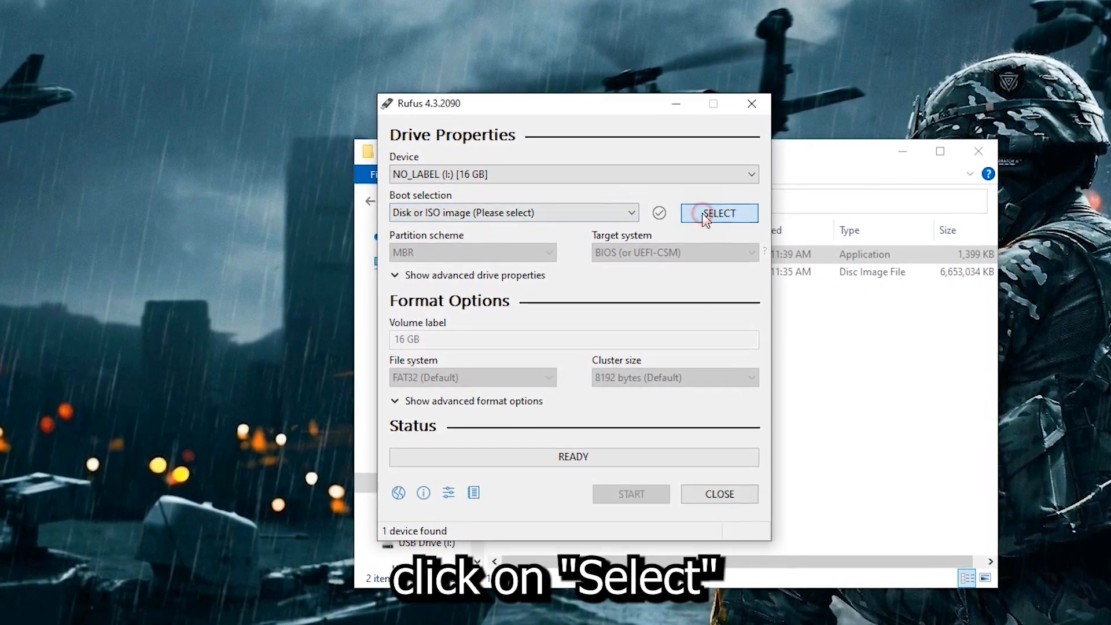
Load the Win11_23H2_English_x64v2 ISO into Rufus and set the partition scheme to GPT.
click(718, 214)
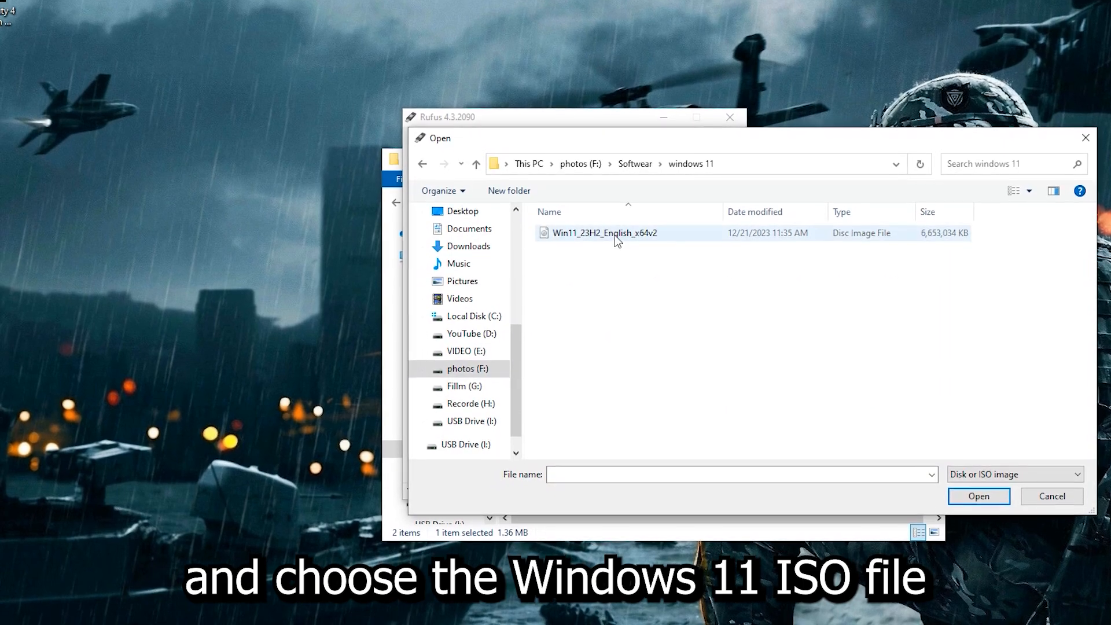
click(603, 227)
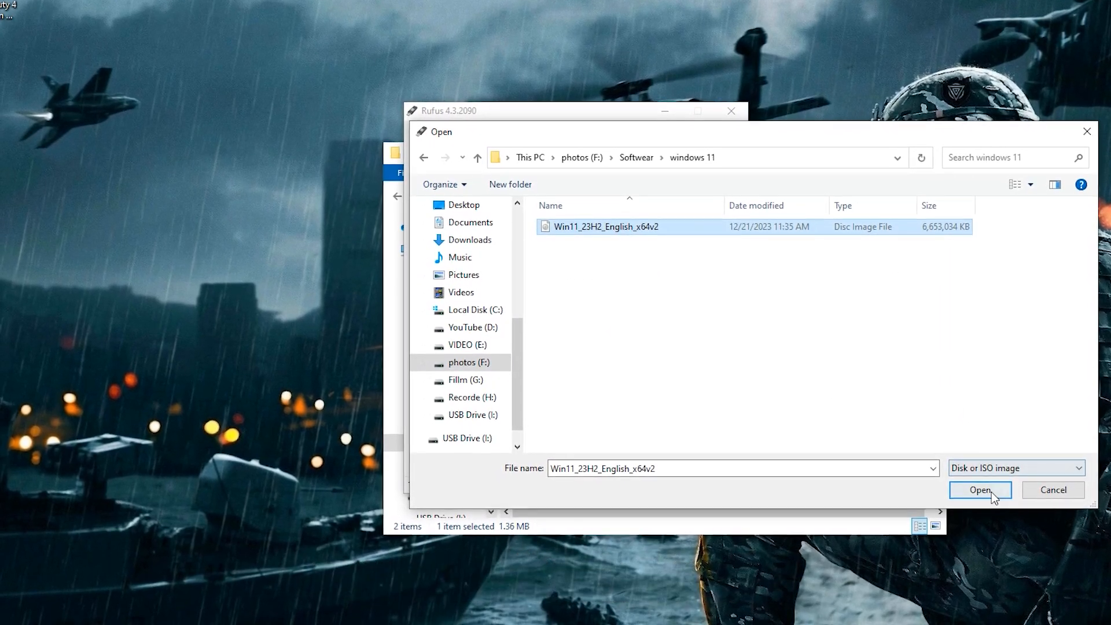
click(979, 489)
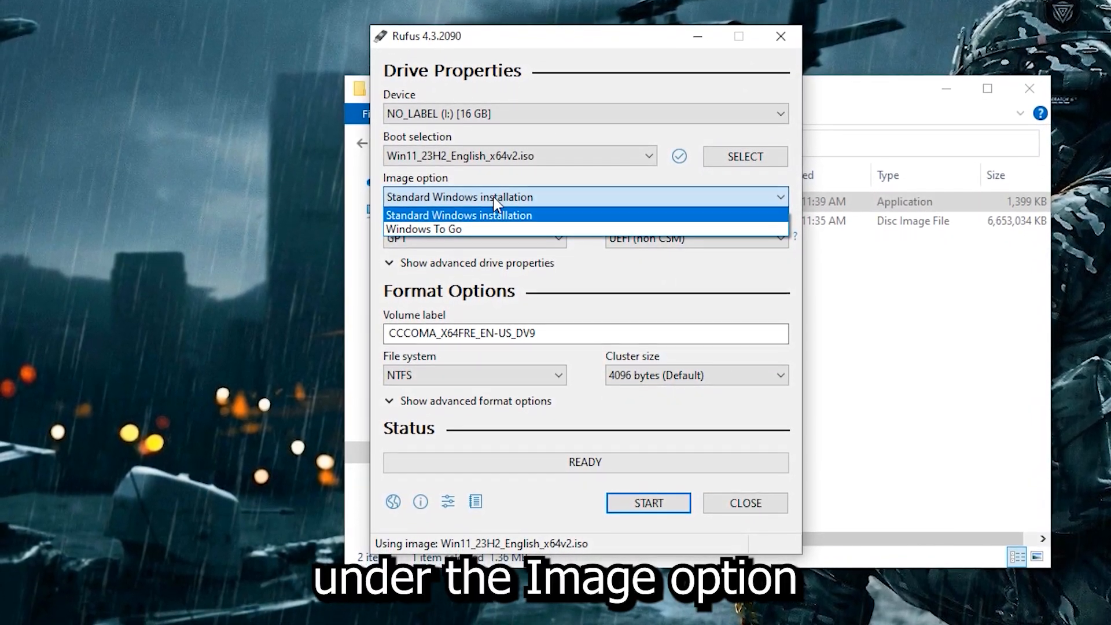
click(475, 230)
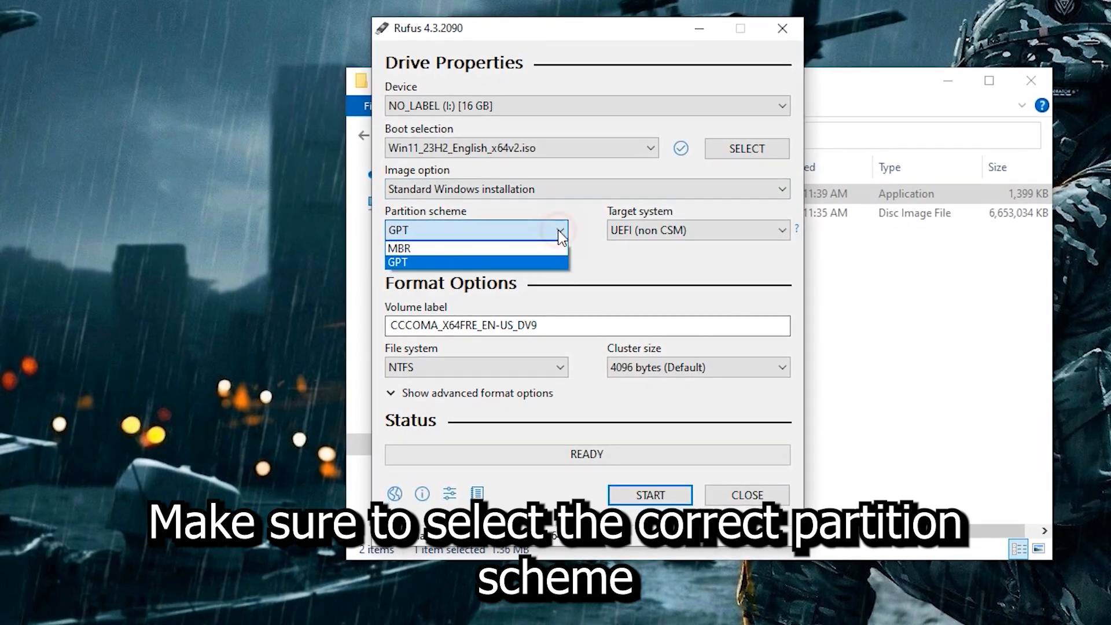
click(398, 262)
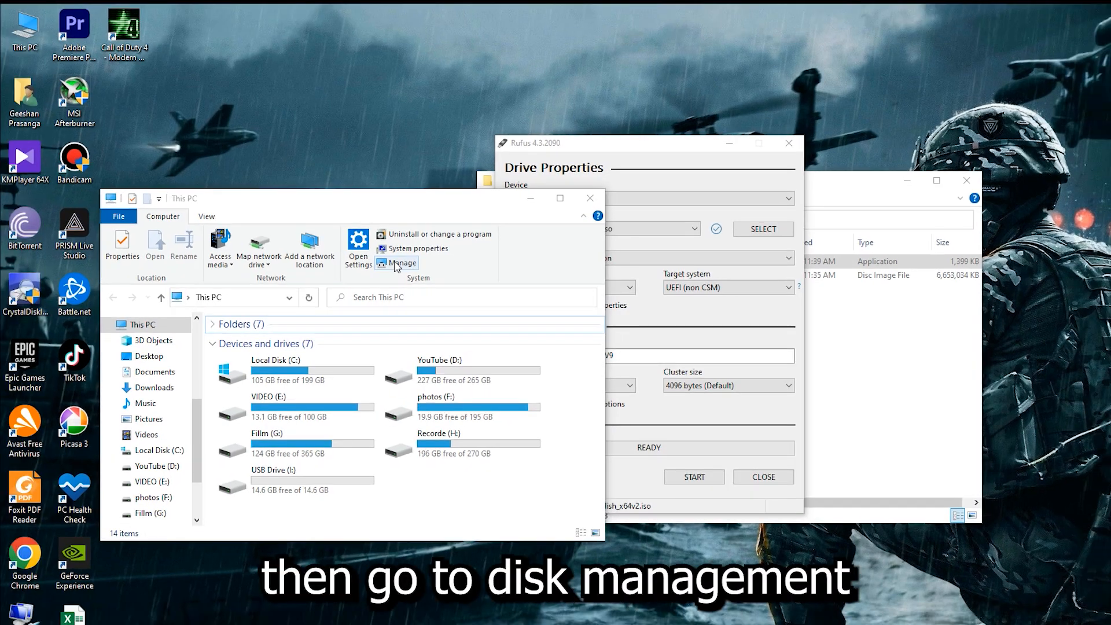
Open Disk Management in Computer Management and check Disk 2's partition style.
click(401, 263)
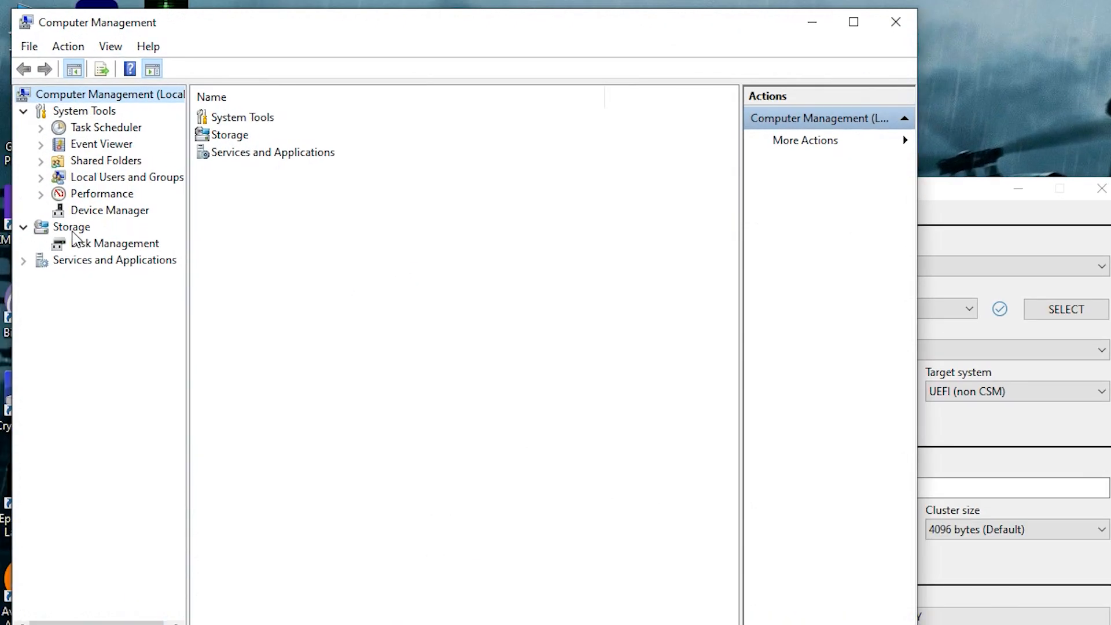
click(114, 243)
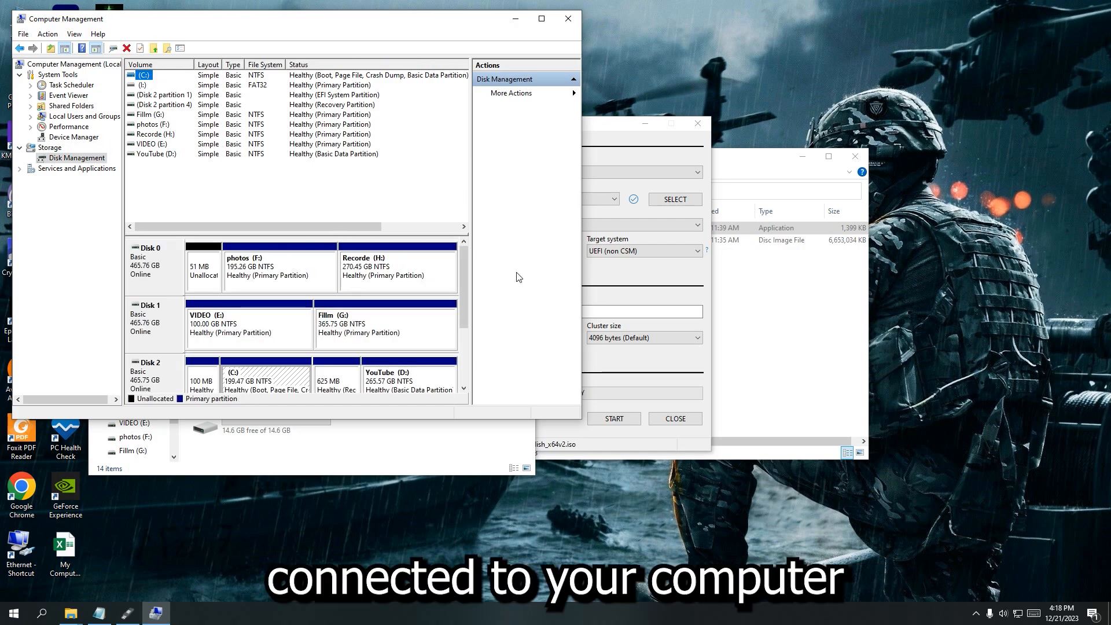
scroll(down, 3)
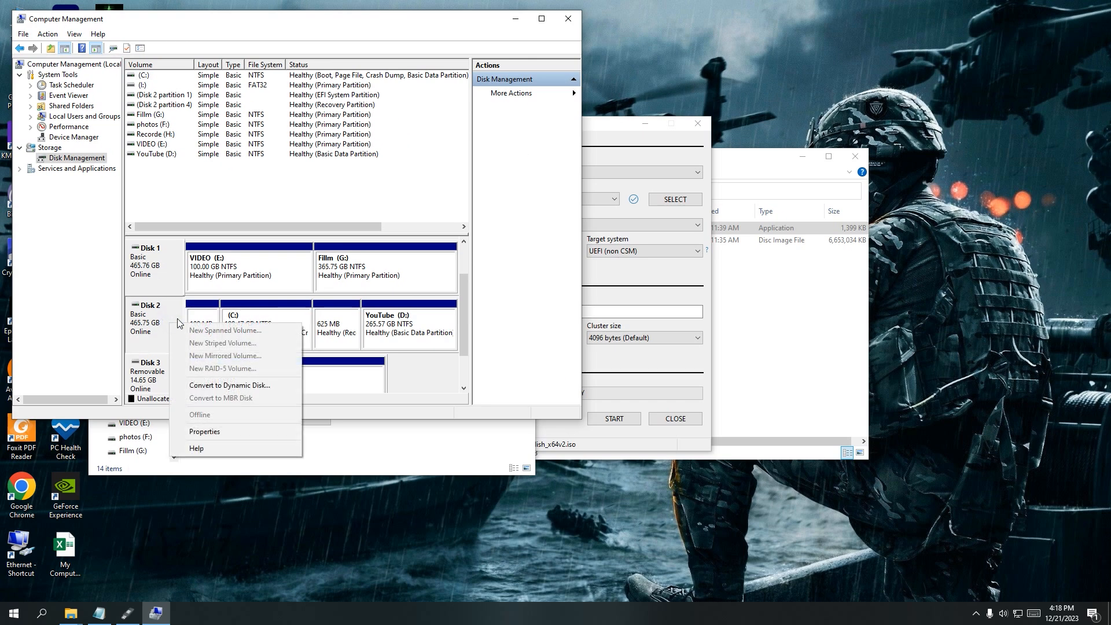
click(204, 431)
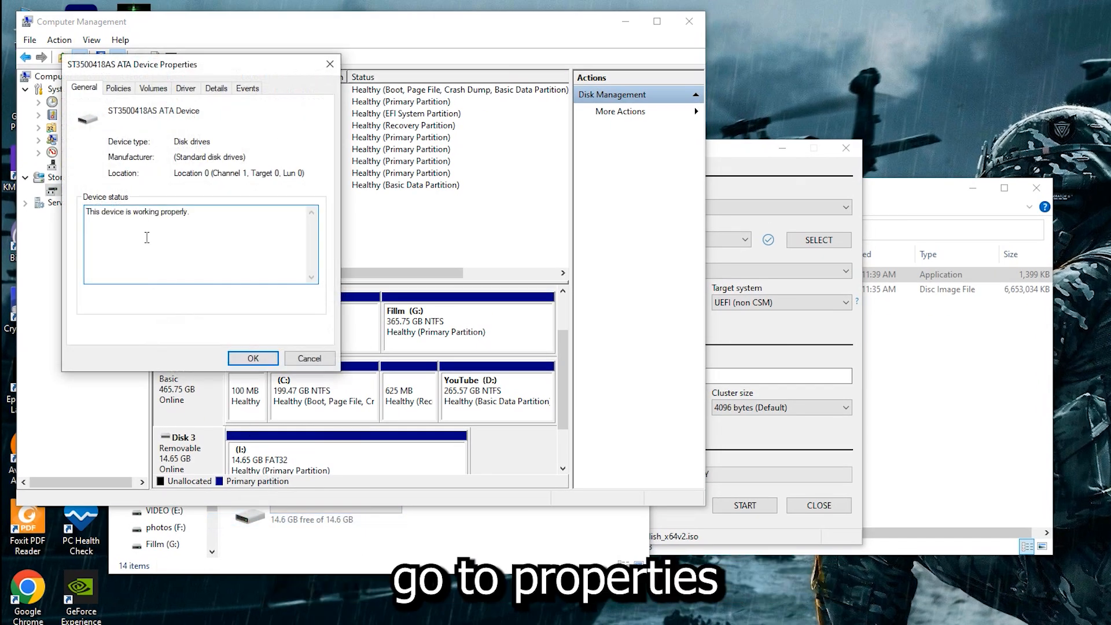
click(153, 88)
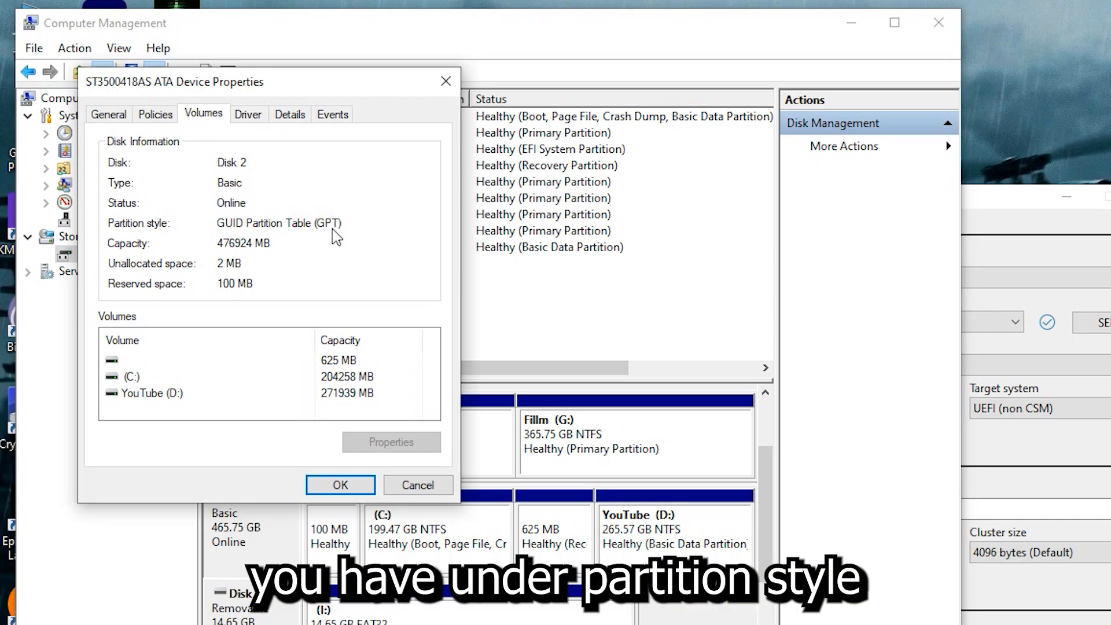
click(340, 485)
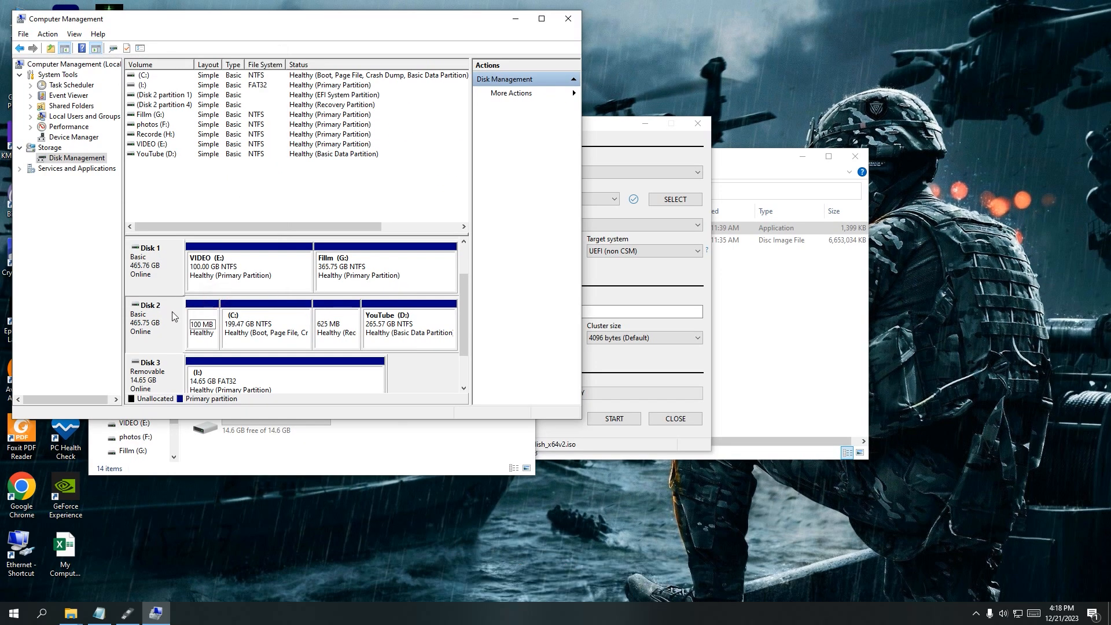
Check Disk 0's partition style in its properties, which shows MBR.
scroll(up, 3)
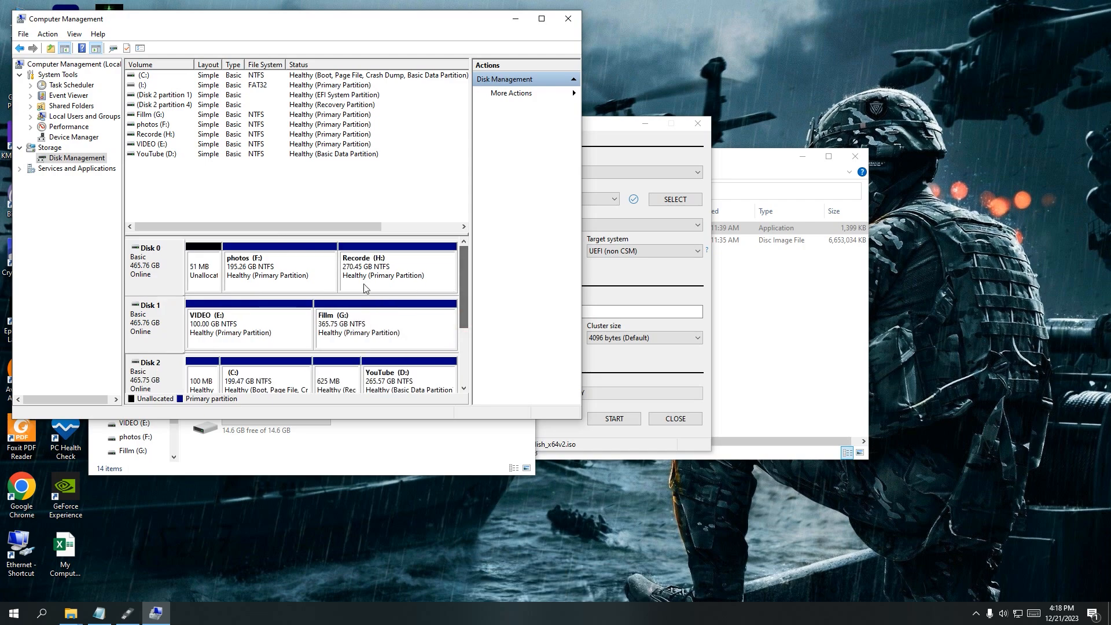
click(397, 269)
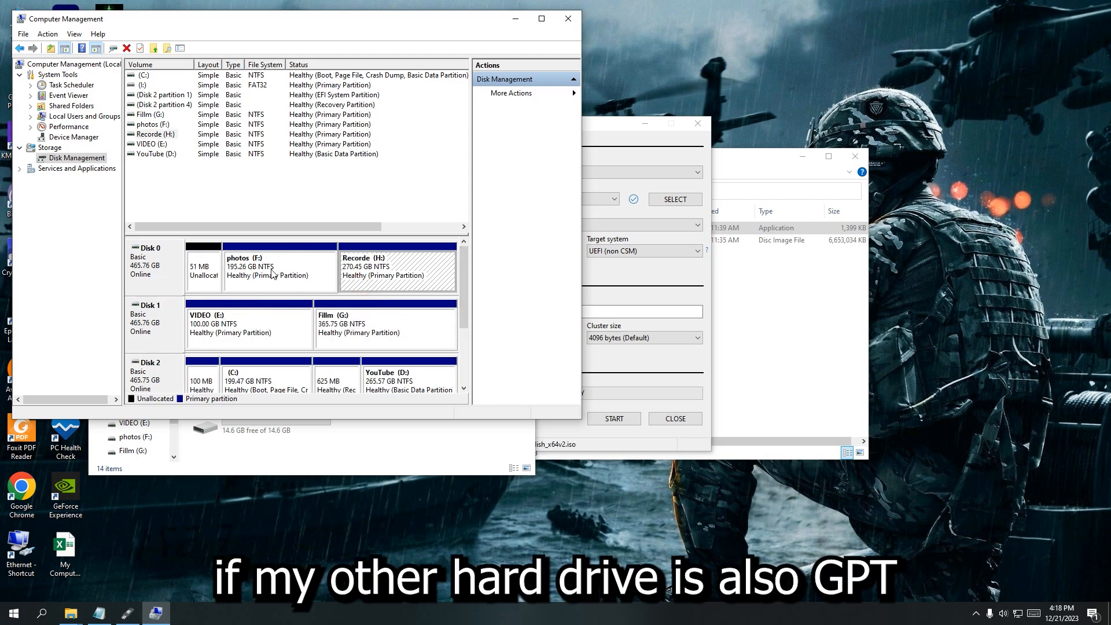
right_click(151, 265)
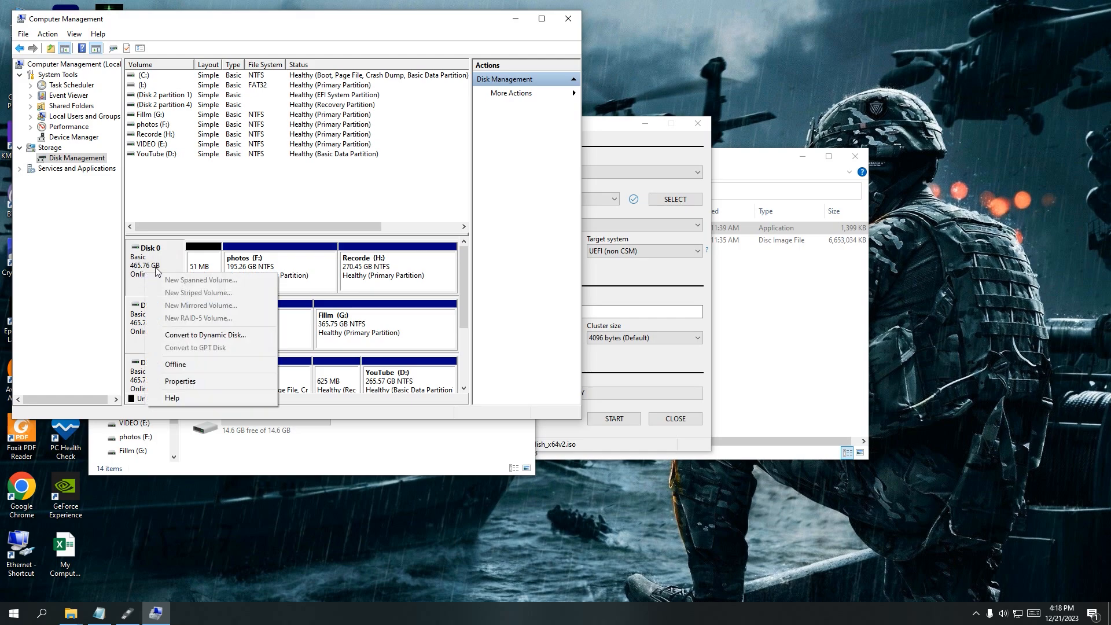
click(179, 381)
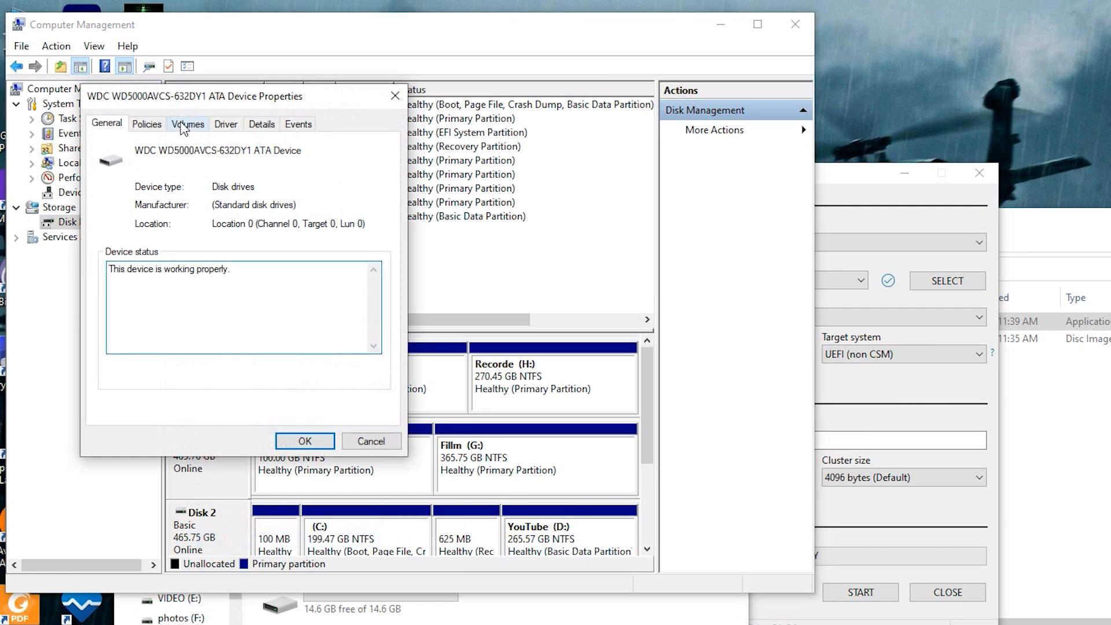
click(187, 123)
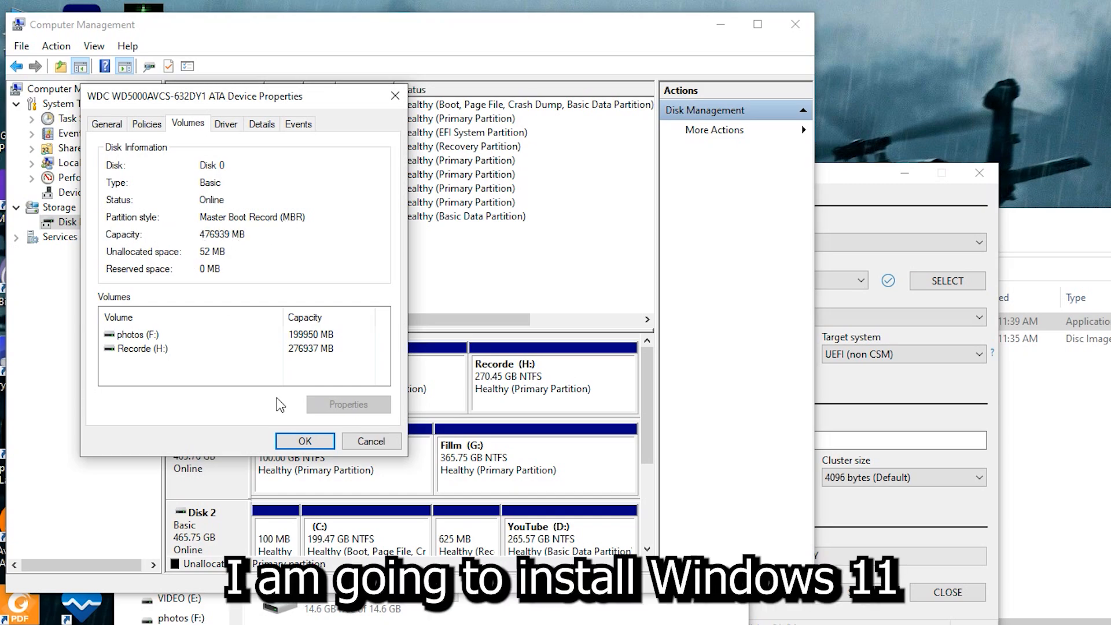
click(304, 441)
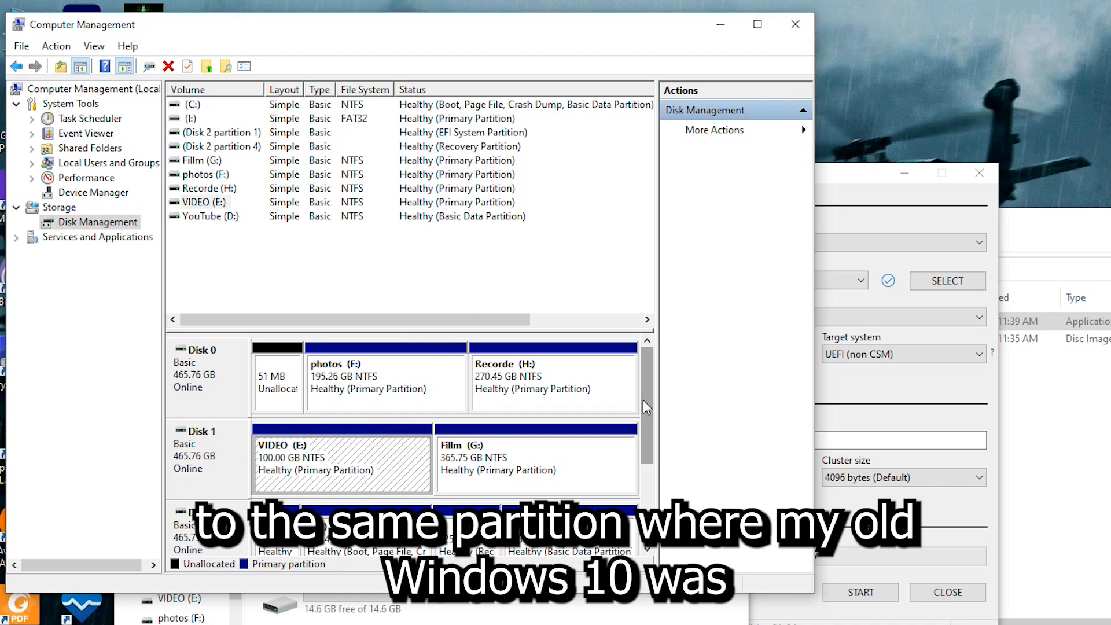
scroll(down, 3)
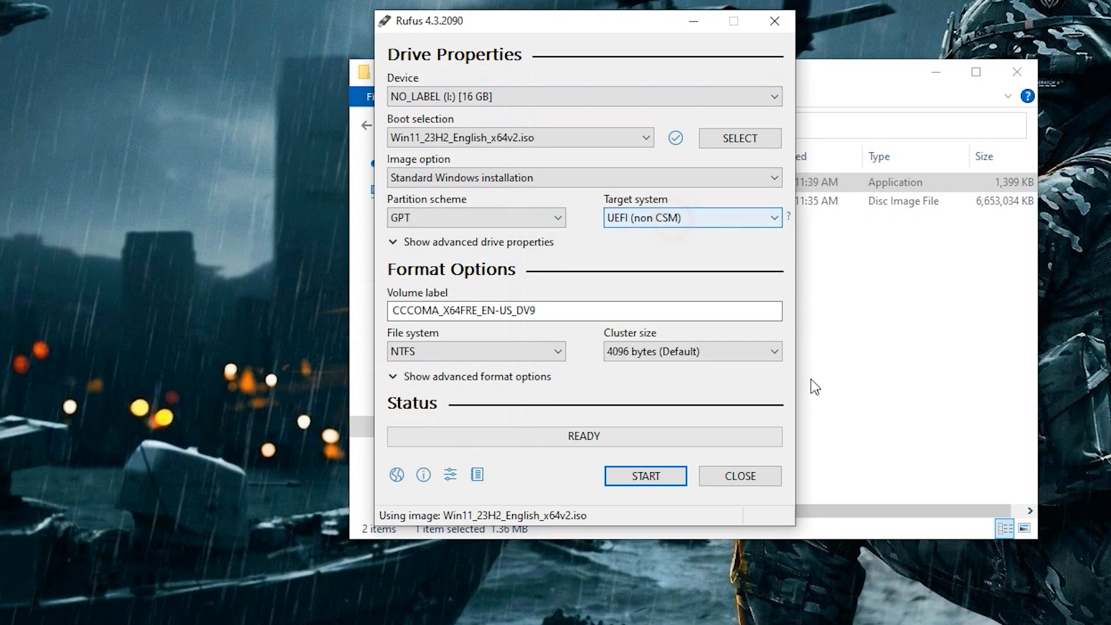
Set the Rufus volume label to 'Windows 11' and keep NTFS as file system.
triple_click(495, 310)
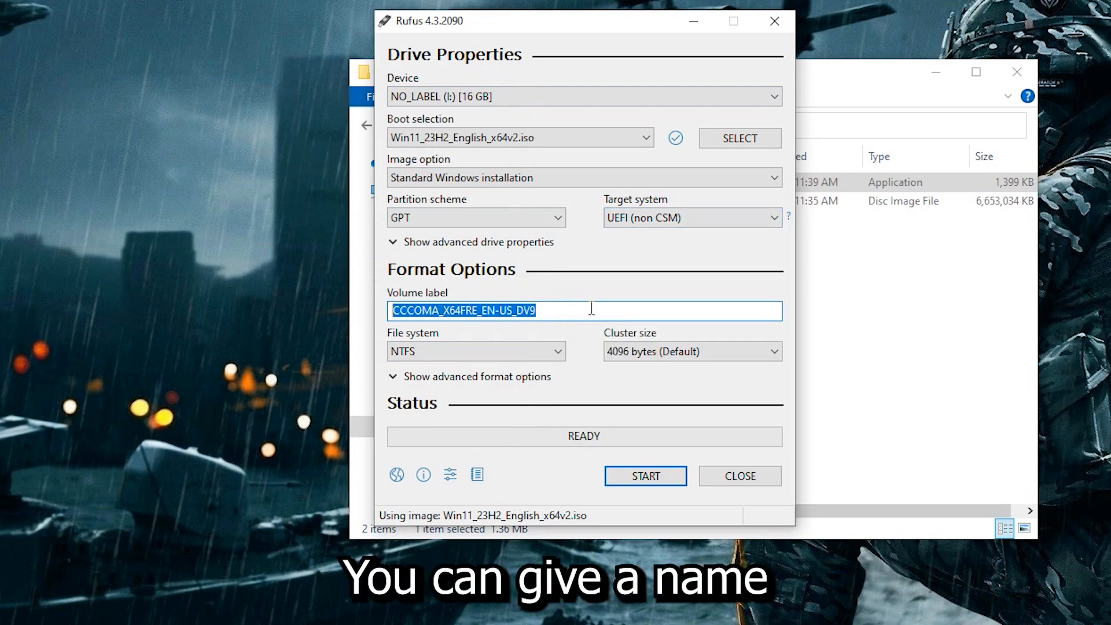
text(W)
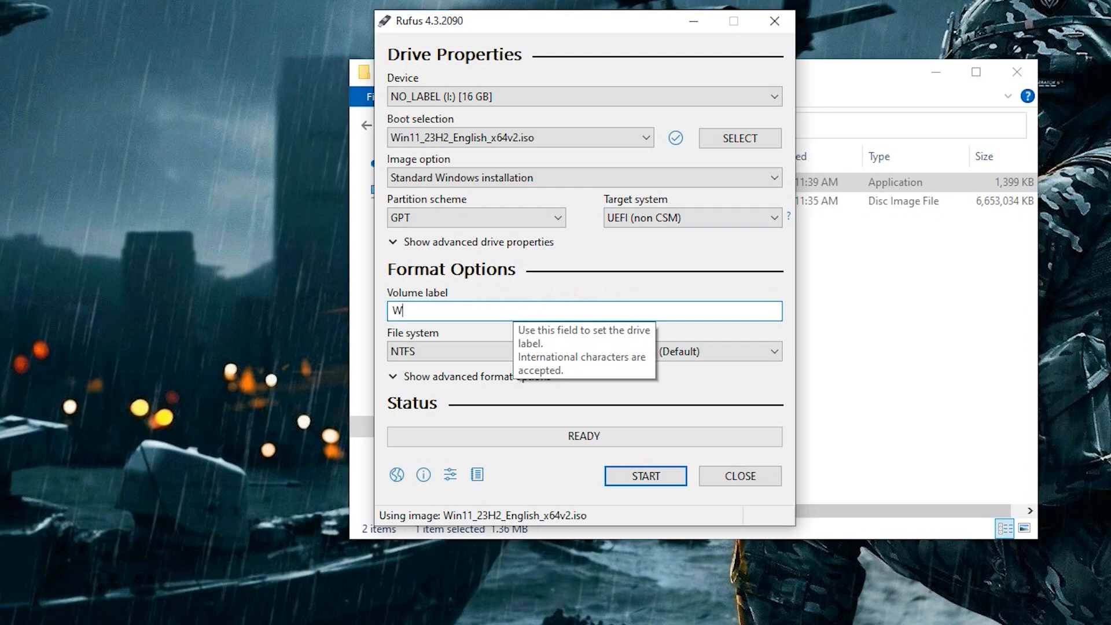
text(ind)
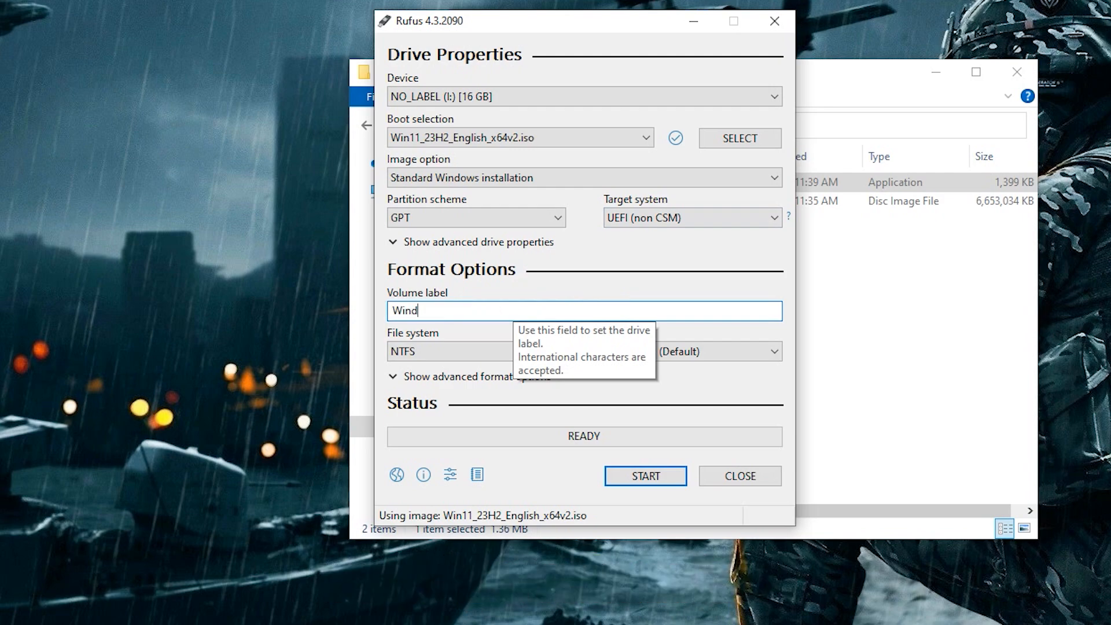
text(ows 11)
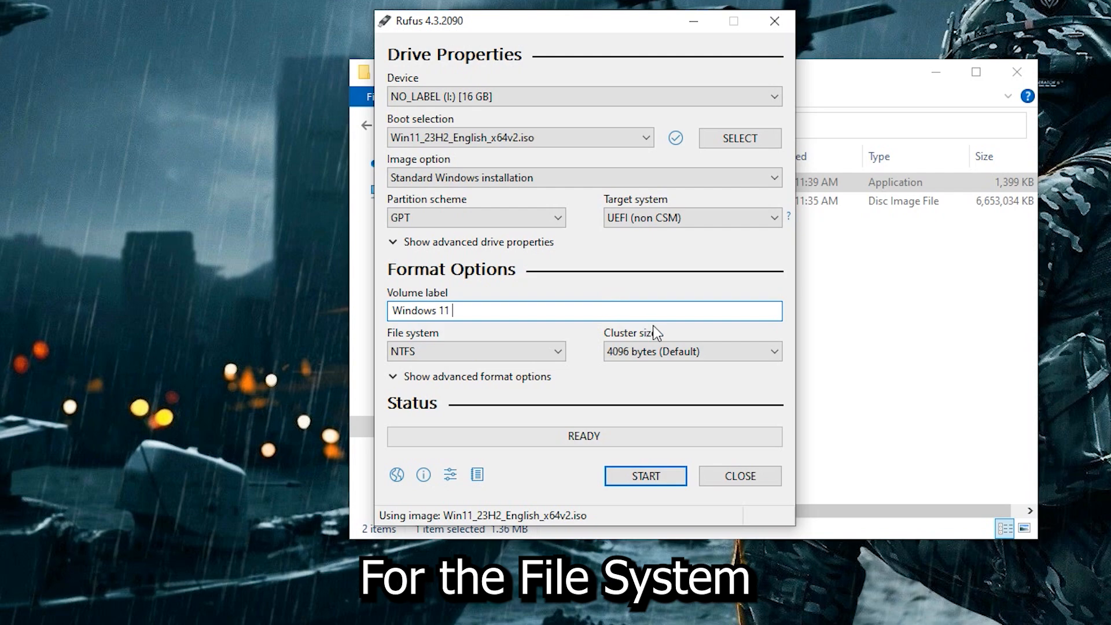
click(559, 351)
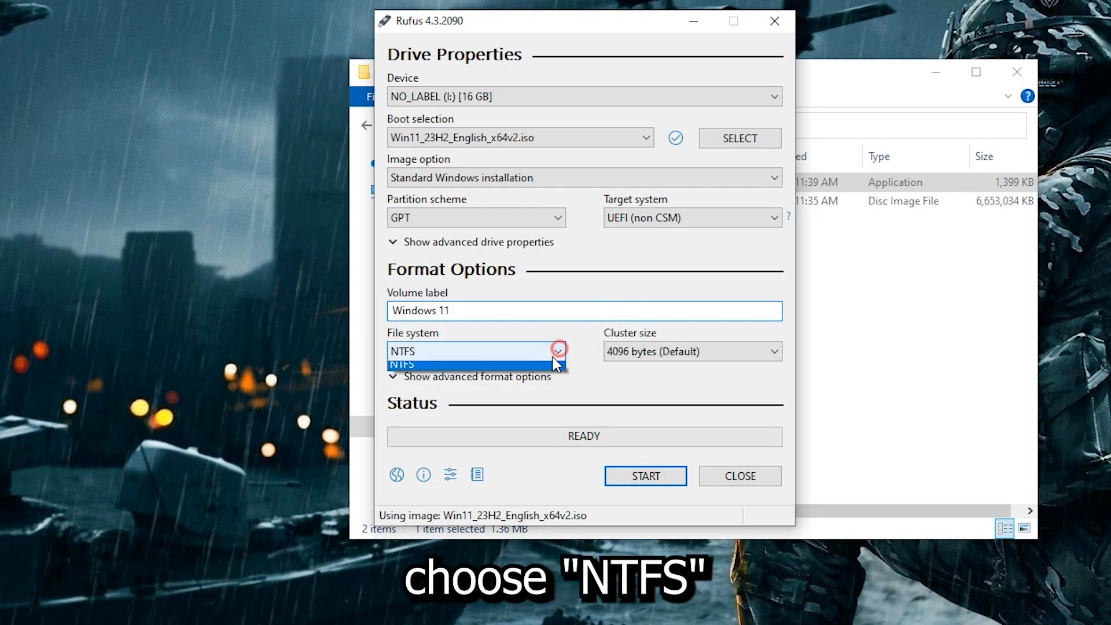
click(475, 351)
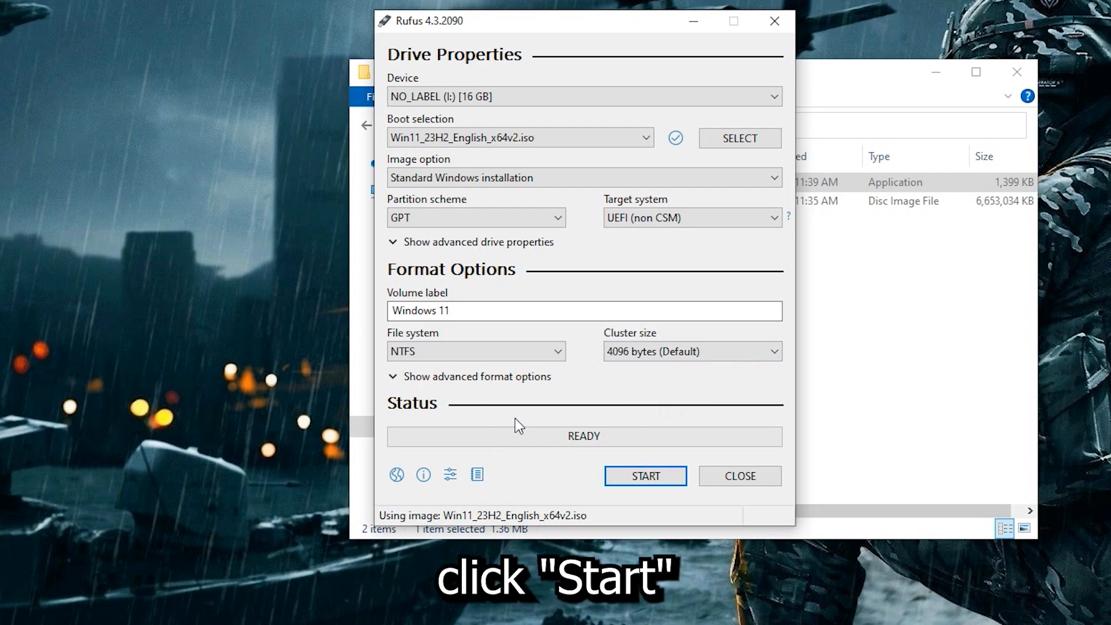
Start Rufus writing the USB and accept all Windows User Experience customisations.
click(644, 476)
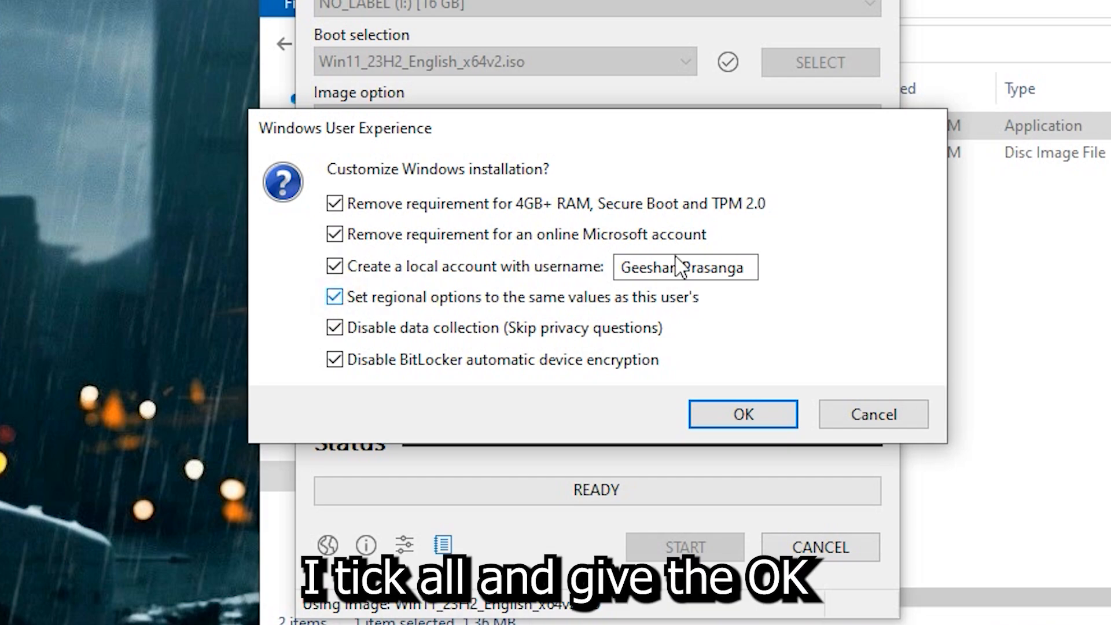
click(742, 413)
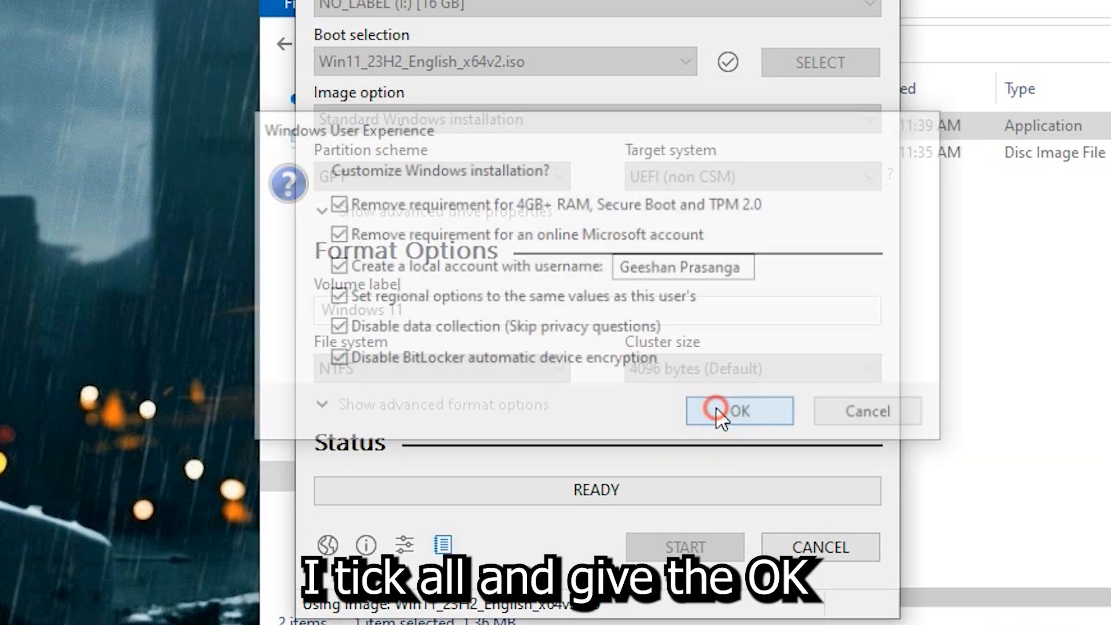
click(738, 411)
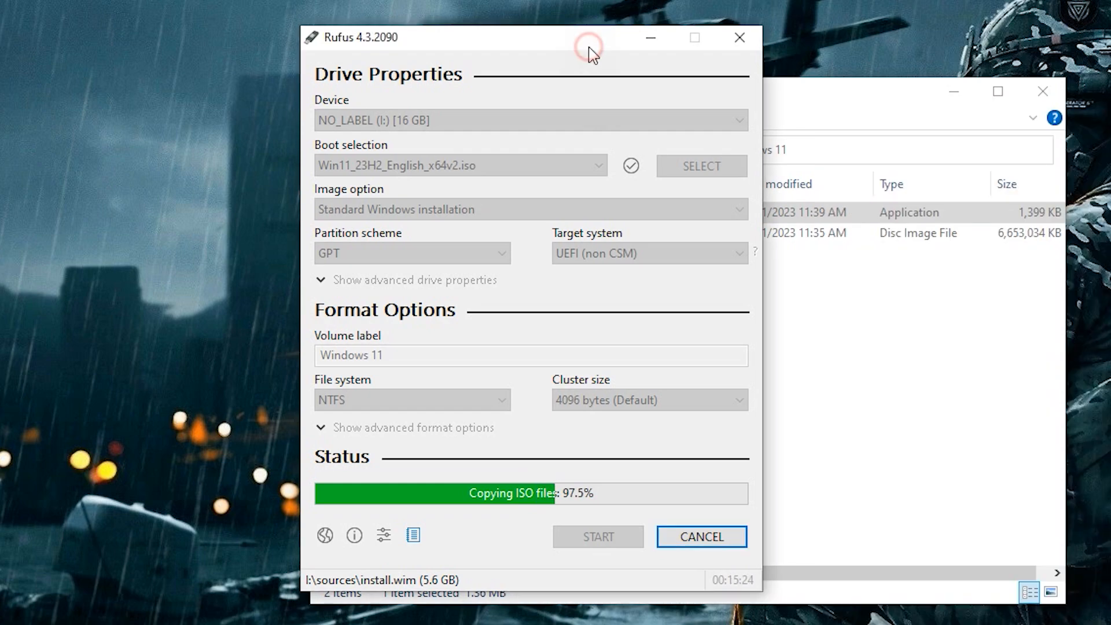
mouse_move(527, 566)
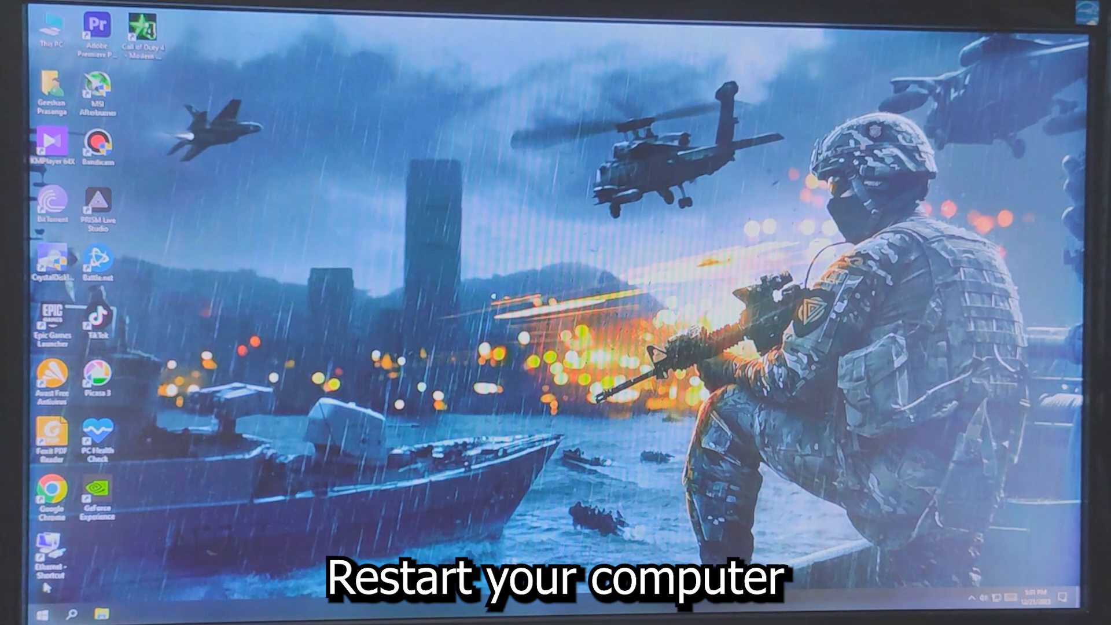
Restart into the ASUS BIOS with Delete, then Save Changes & Reset.
click(41, 613)
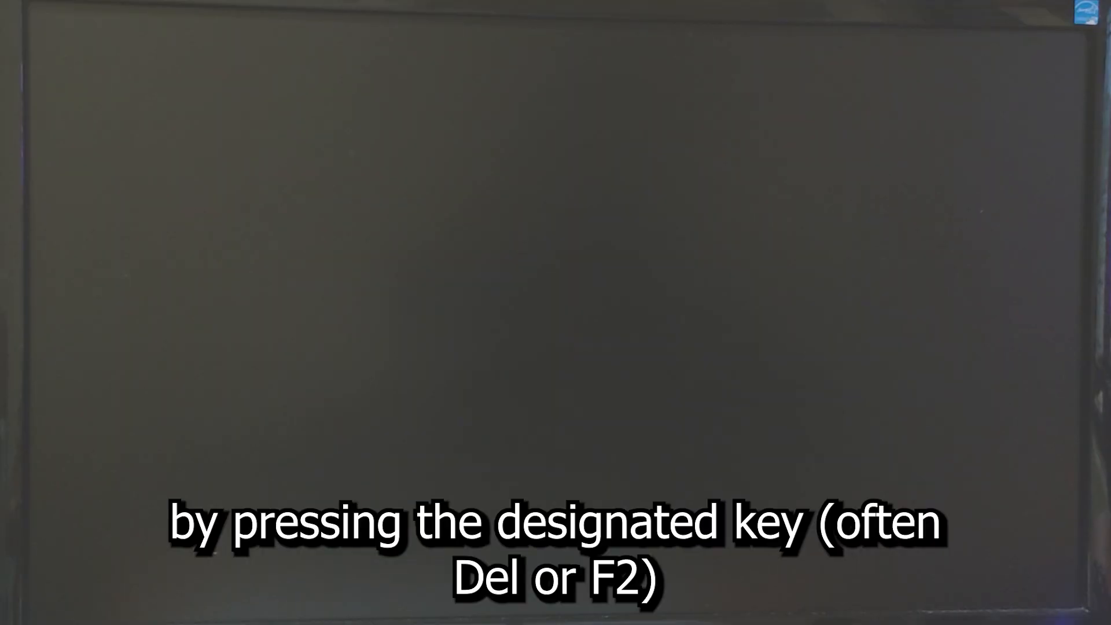
key(Delete)
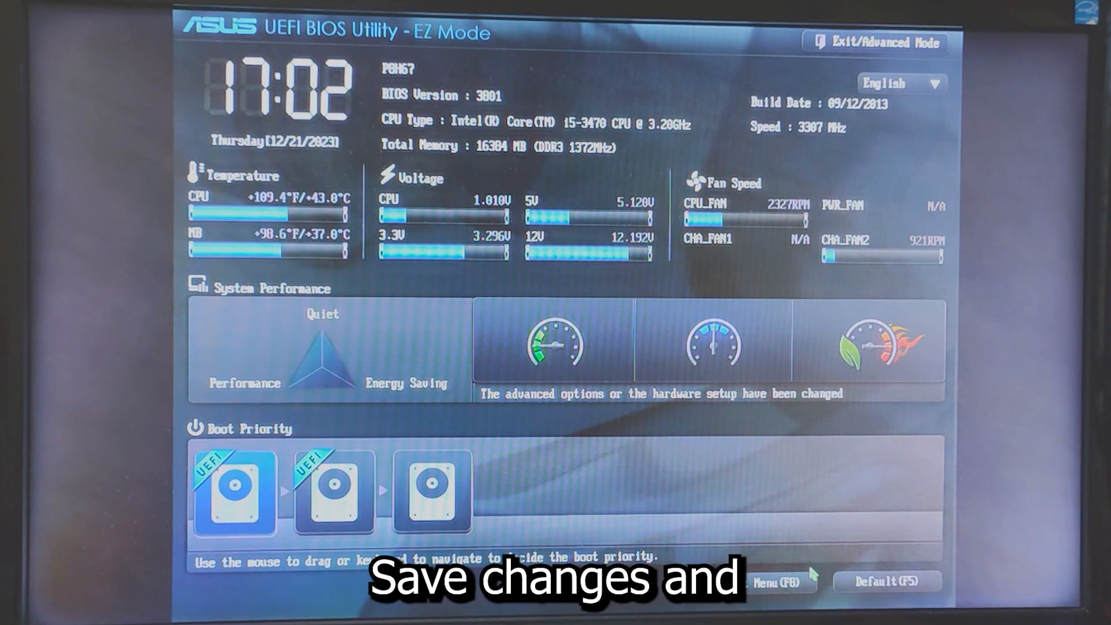
click(875, 42)
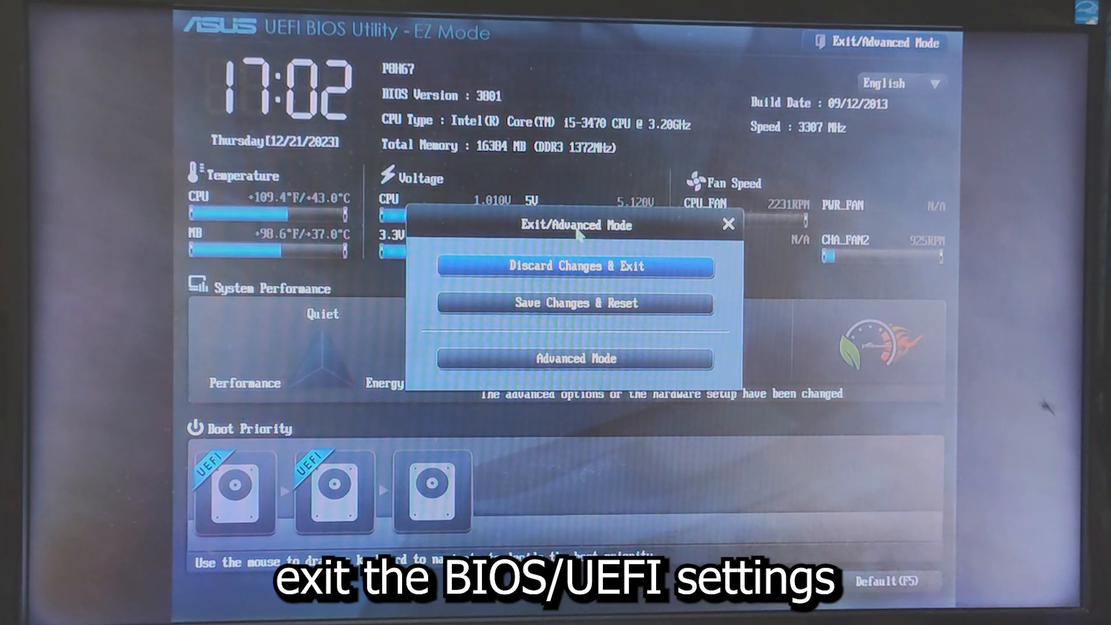
click(574, 303)
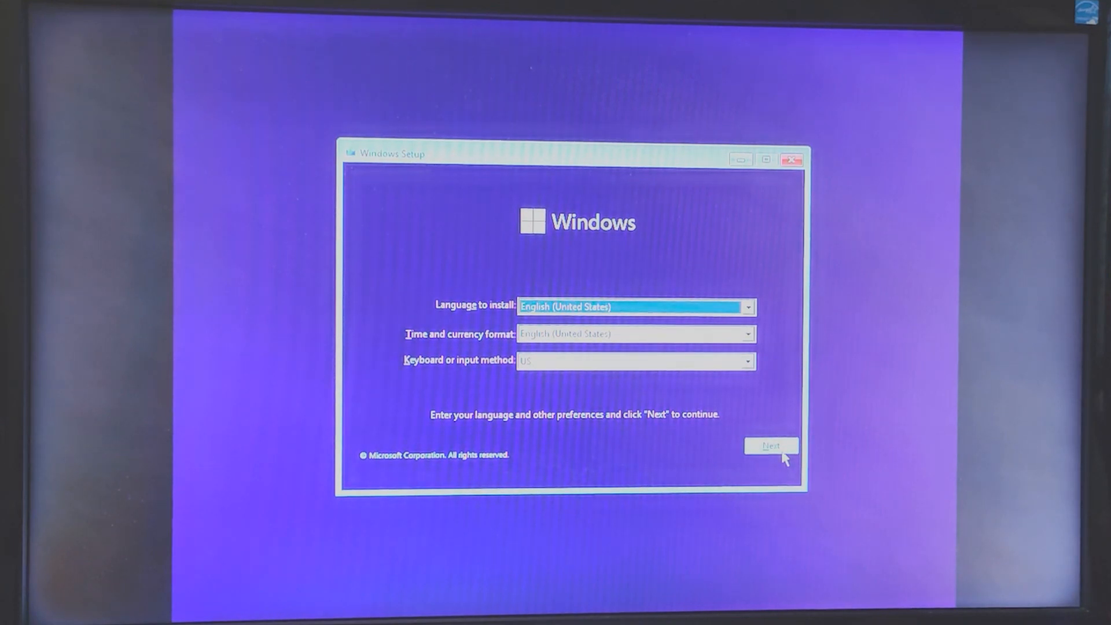
Accept the language settings, skip the product key, and choose Windows 11 Pro.
click(770, 445)
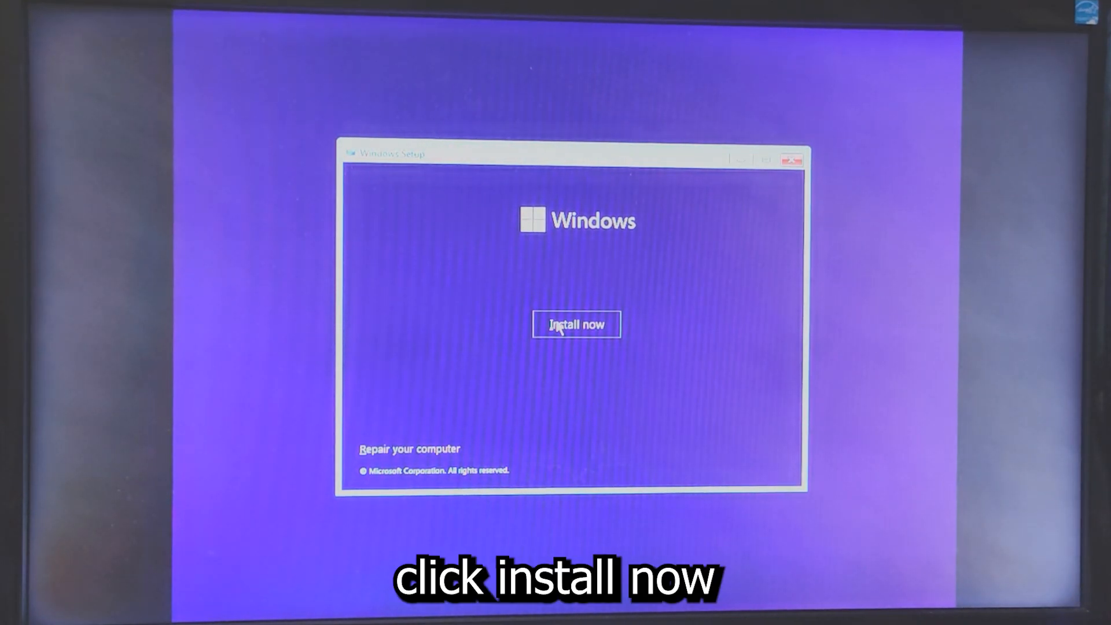
click(576, 325)
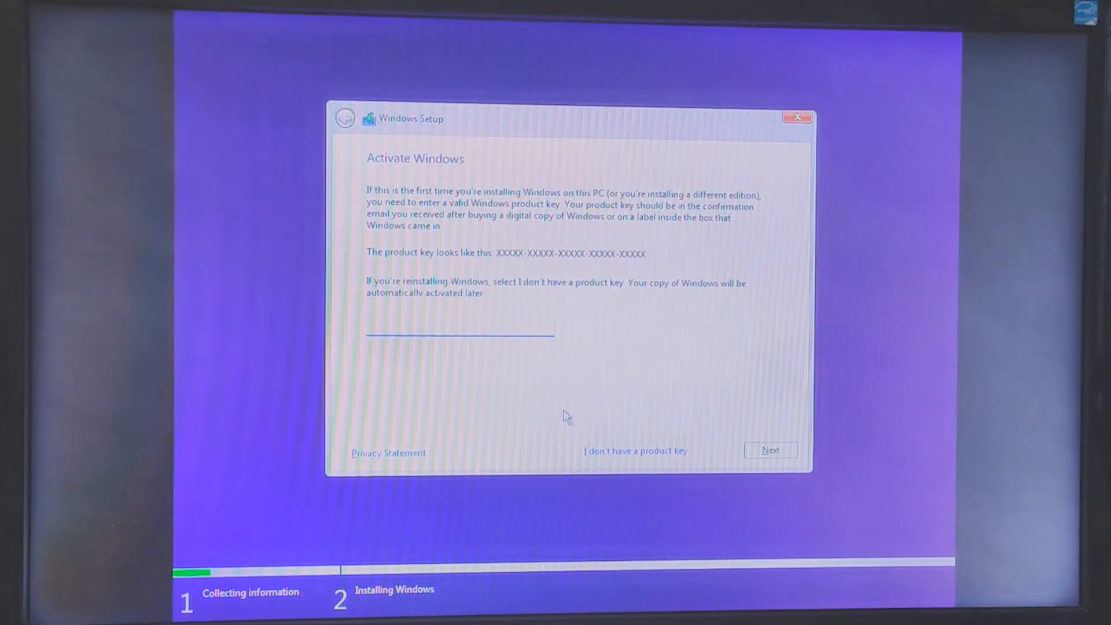
mouse_move(629, 461)
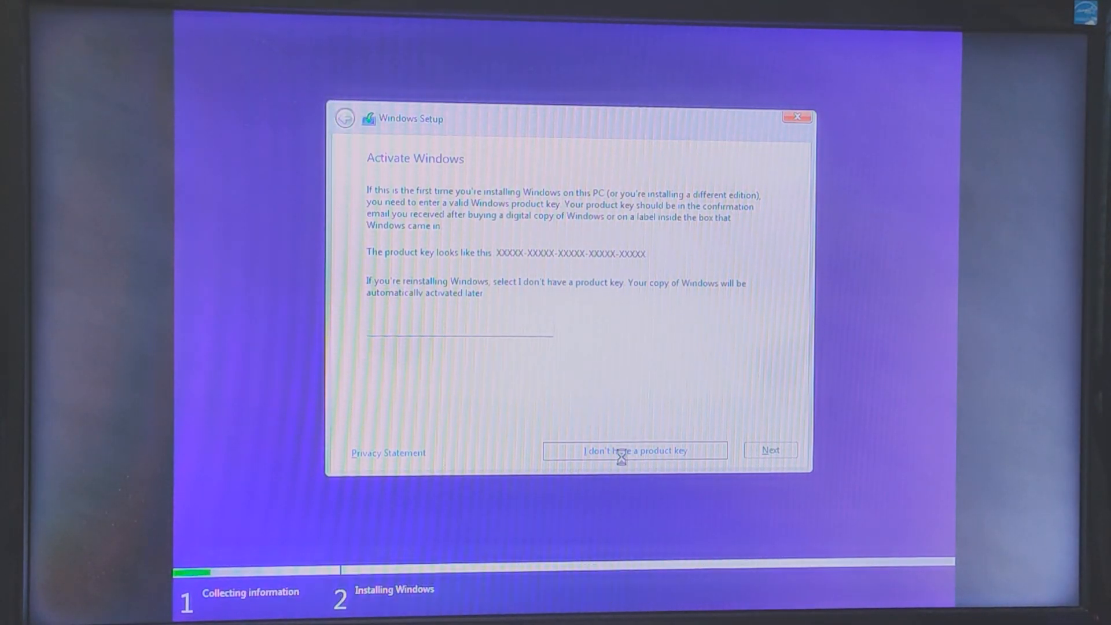
click(634, 451)
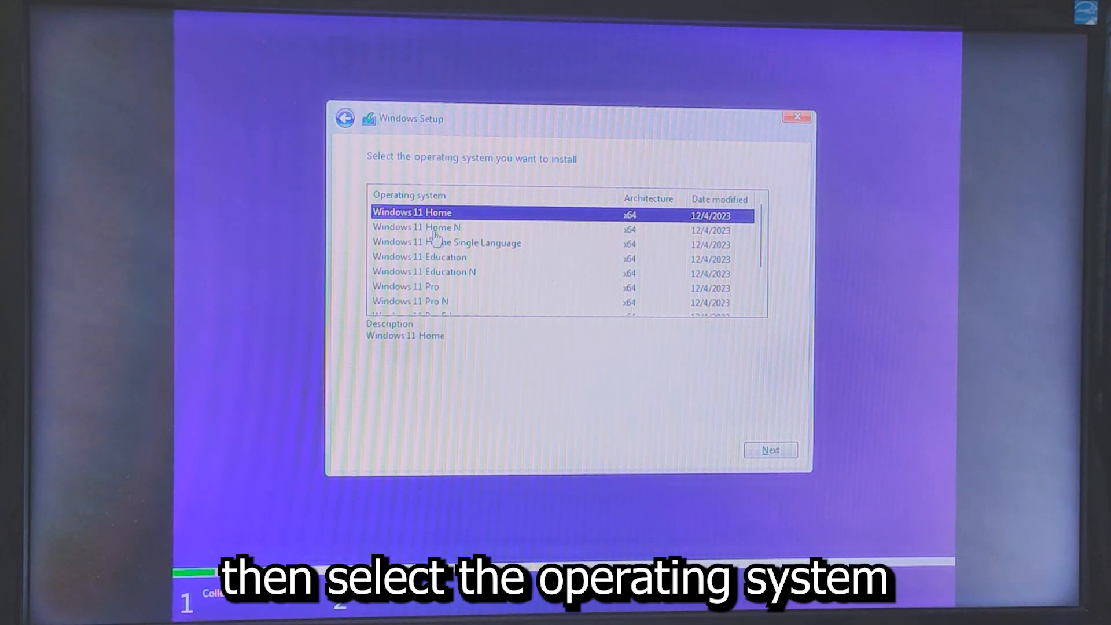
scroll(down, 3)
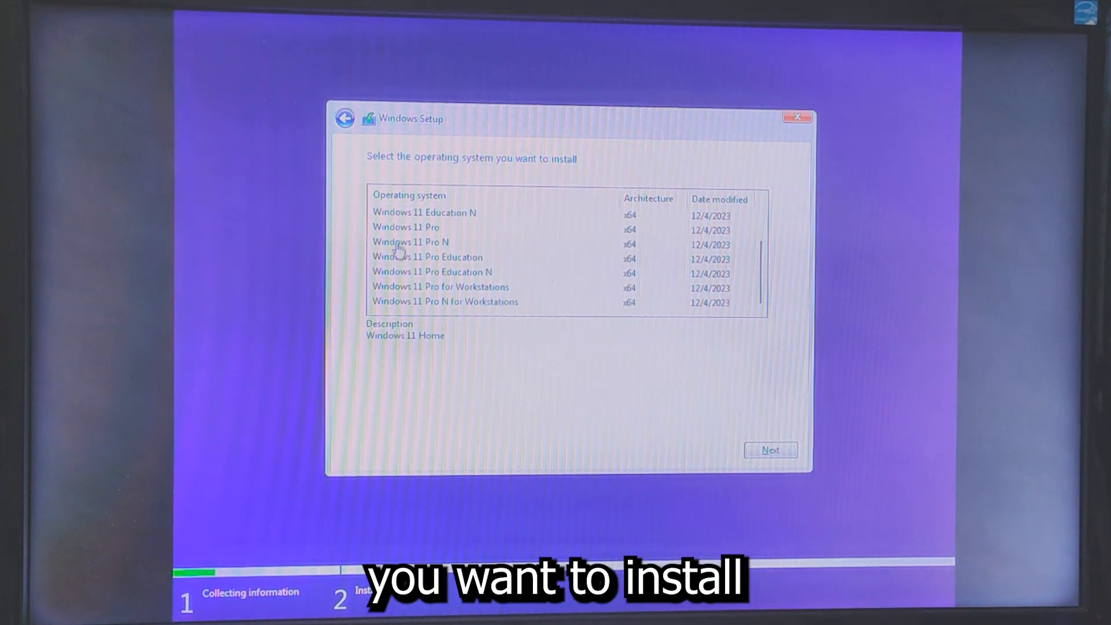
click(405, 227)
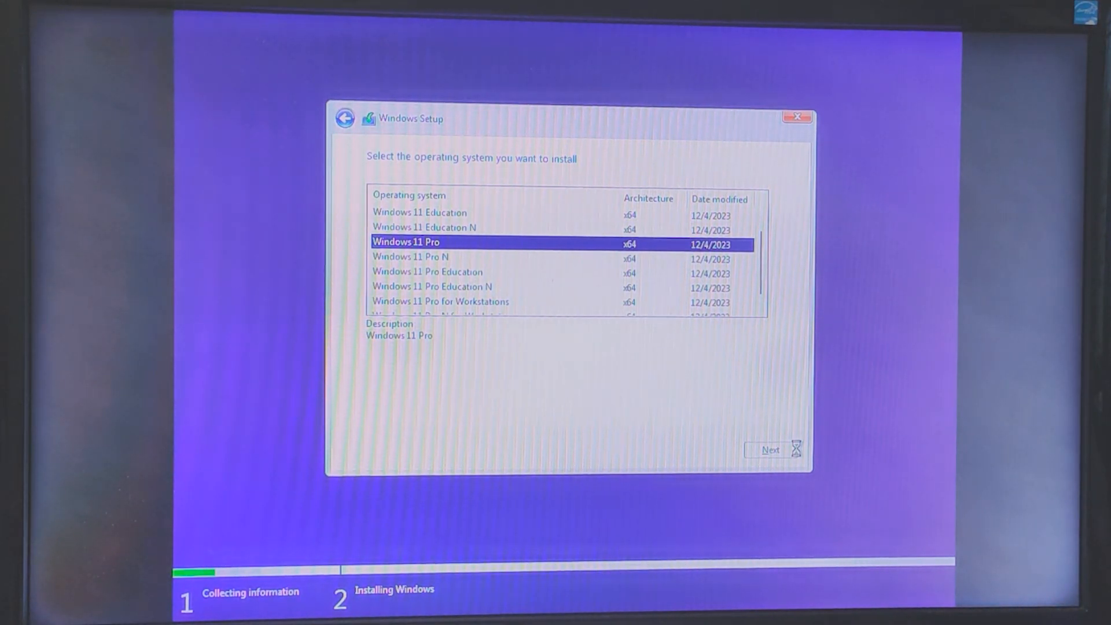
click(769, 449)
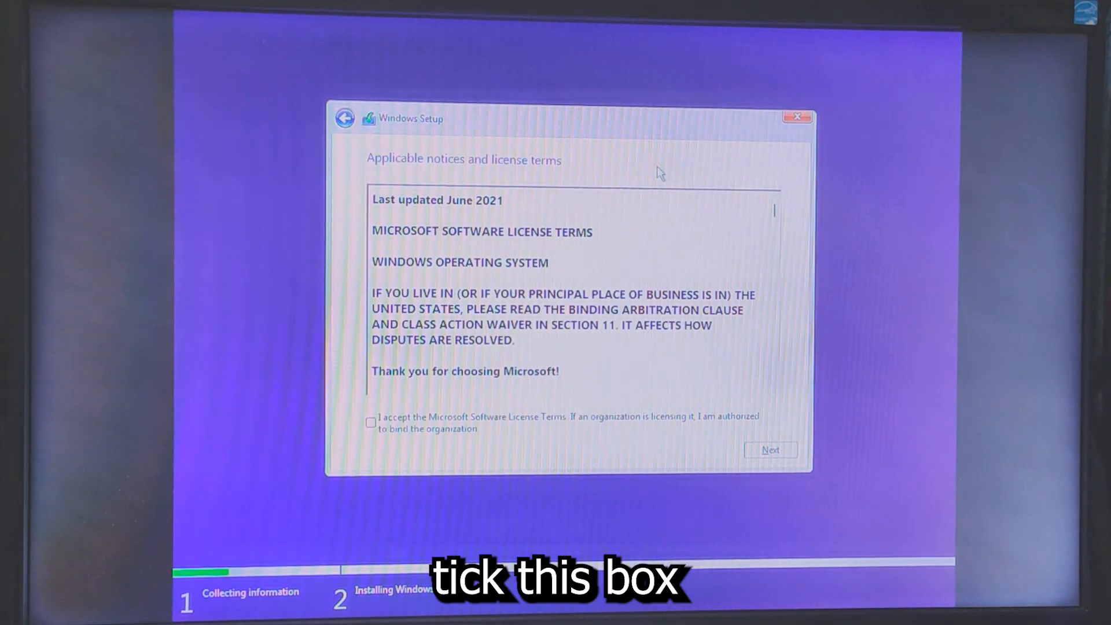
Accept the licence terms and custom-install Windows onto Drive 2 Partition 3.
click(370, 423)
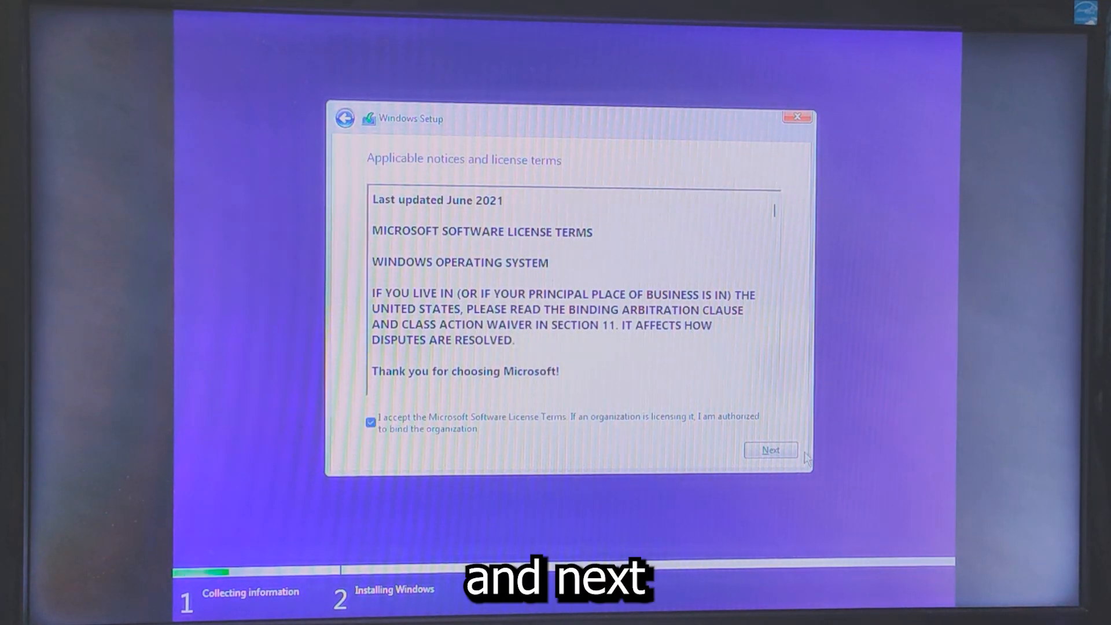
click(771, 451)
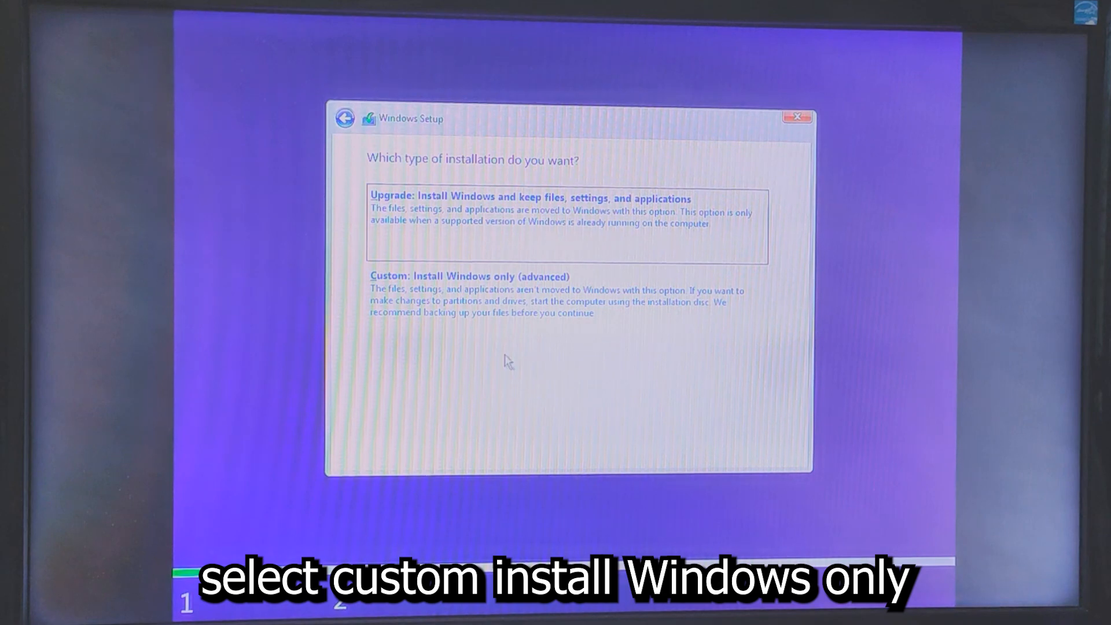
click(469, 275)
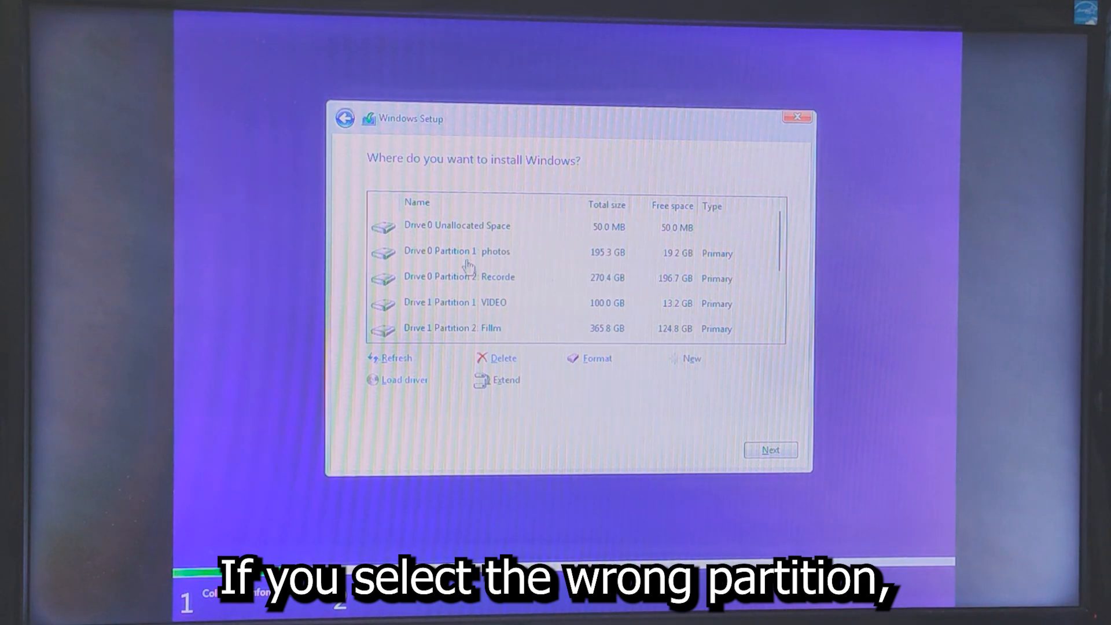
mouse_move(641, 265)
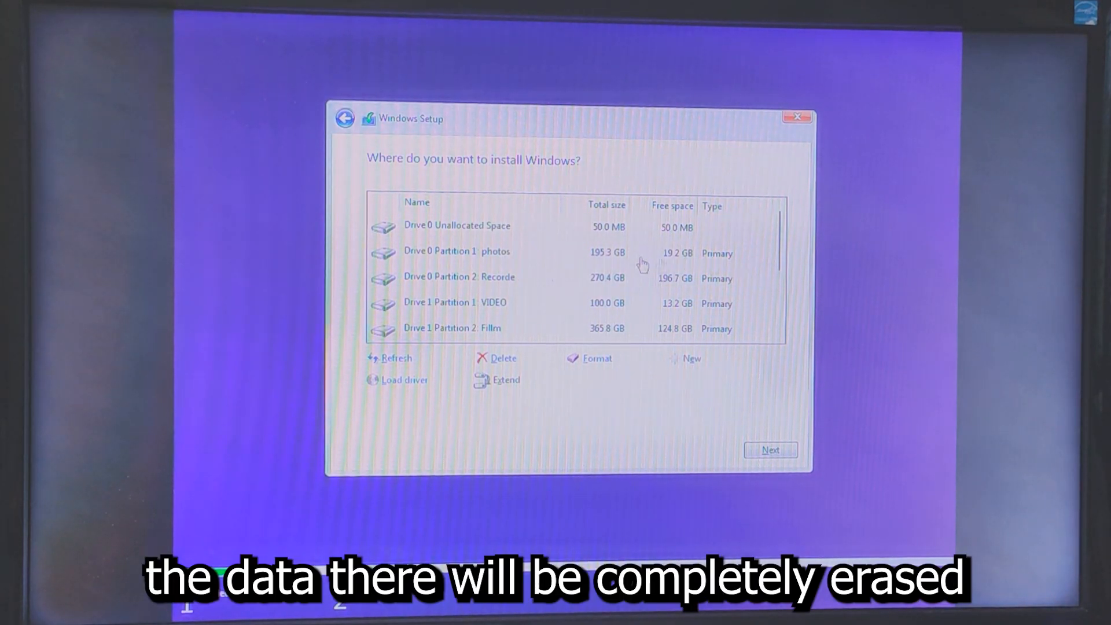
mouse_move(571, 289)
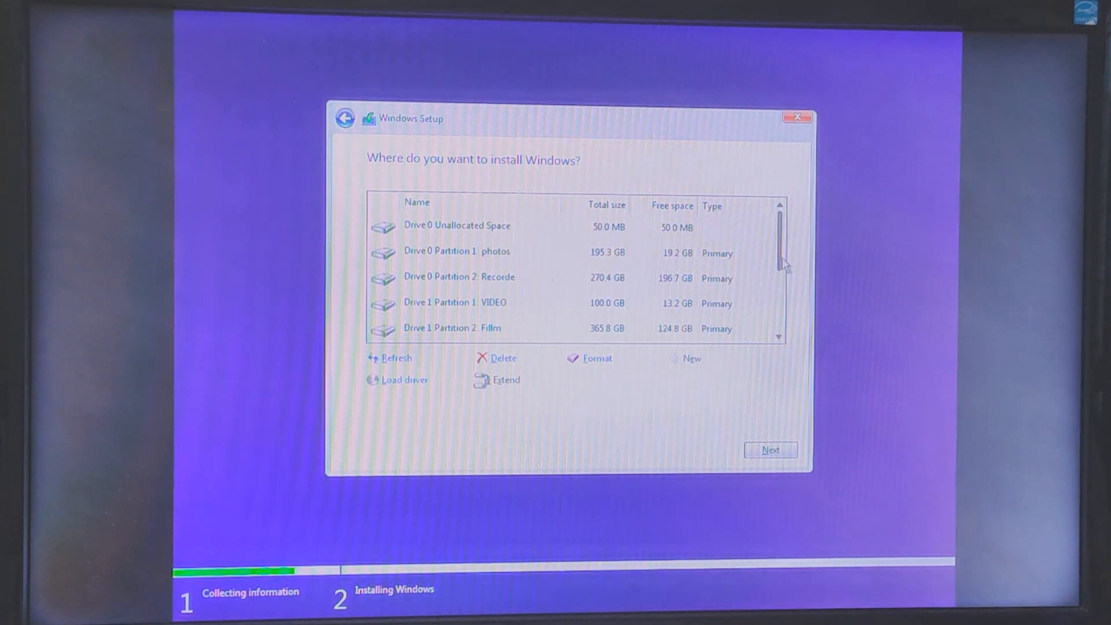
scroll(down, 3)
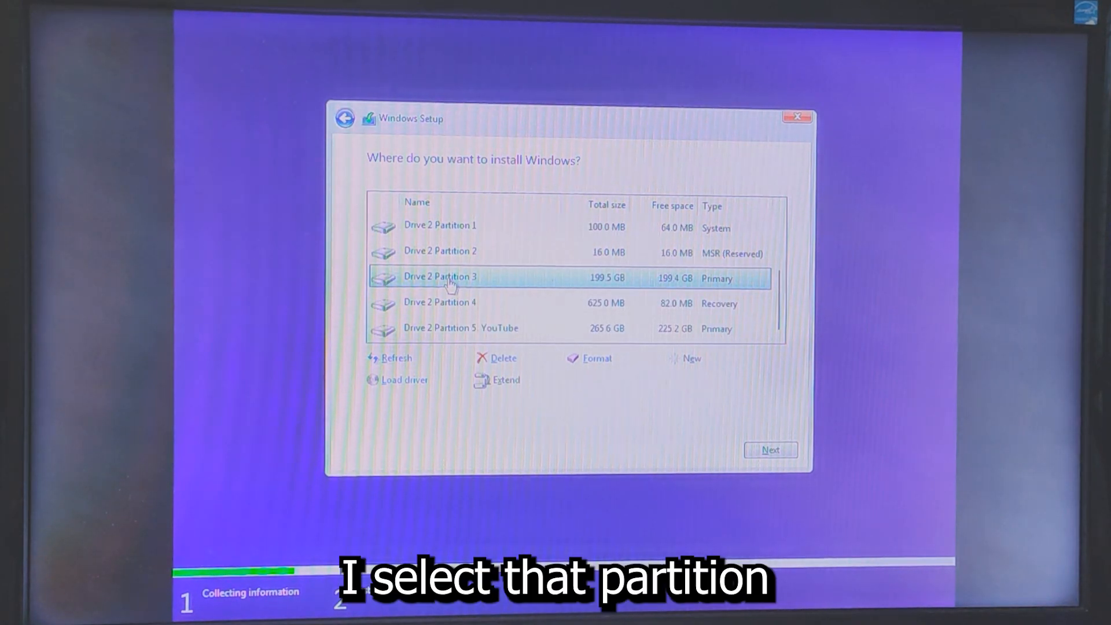
click(769, 449)
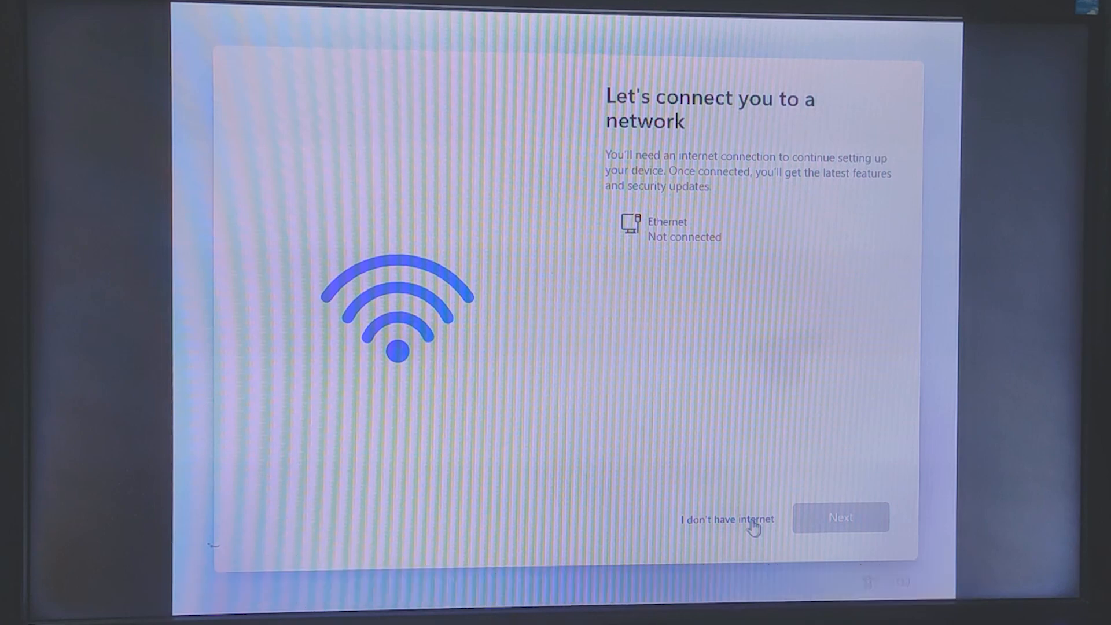
Skip the internet connection and continue with limited offline setup to reach the desktop.
click(726, 519)
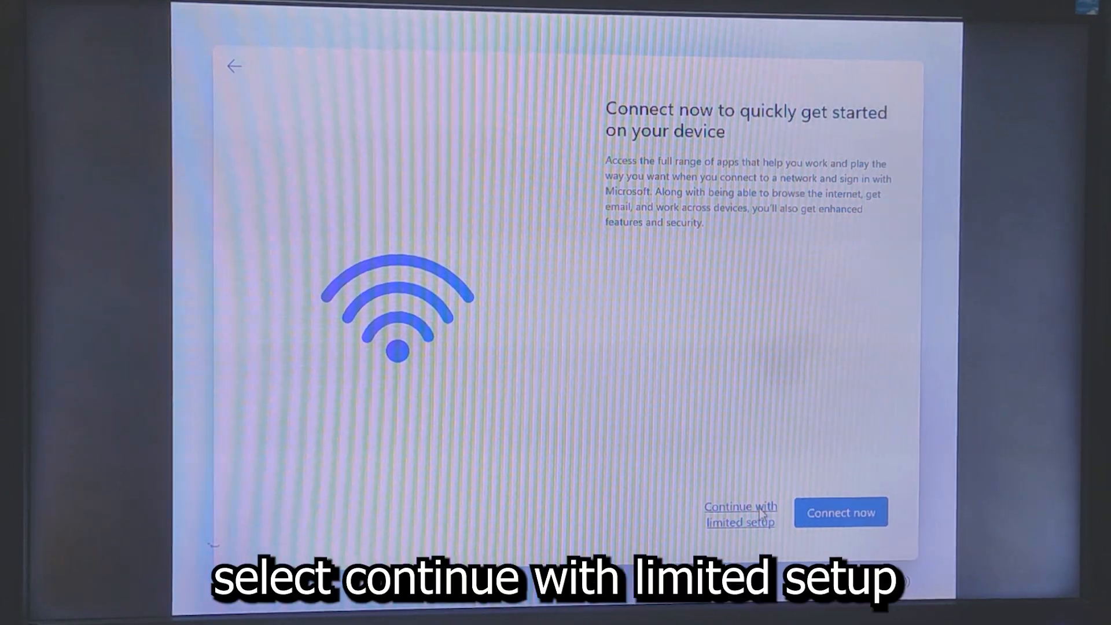
click(740, 514)
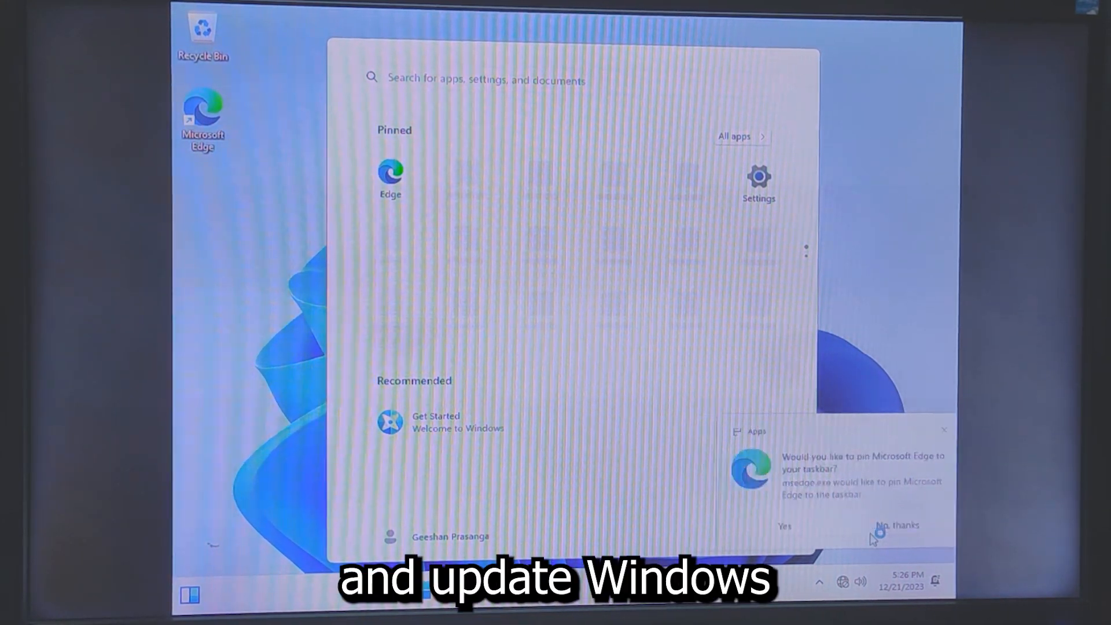
Decline pinning Microsoft Edge to the taskbar and open Settings from the Start menu.
click(897, 524)
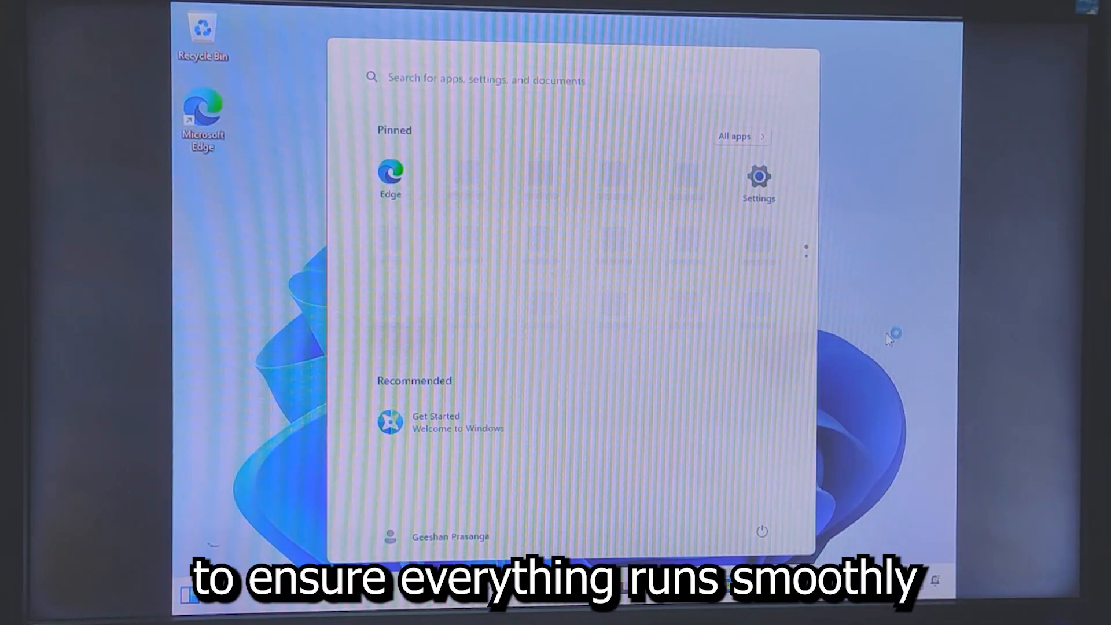
click(757, 177)
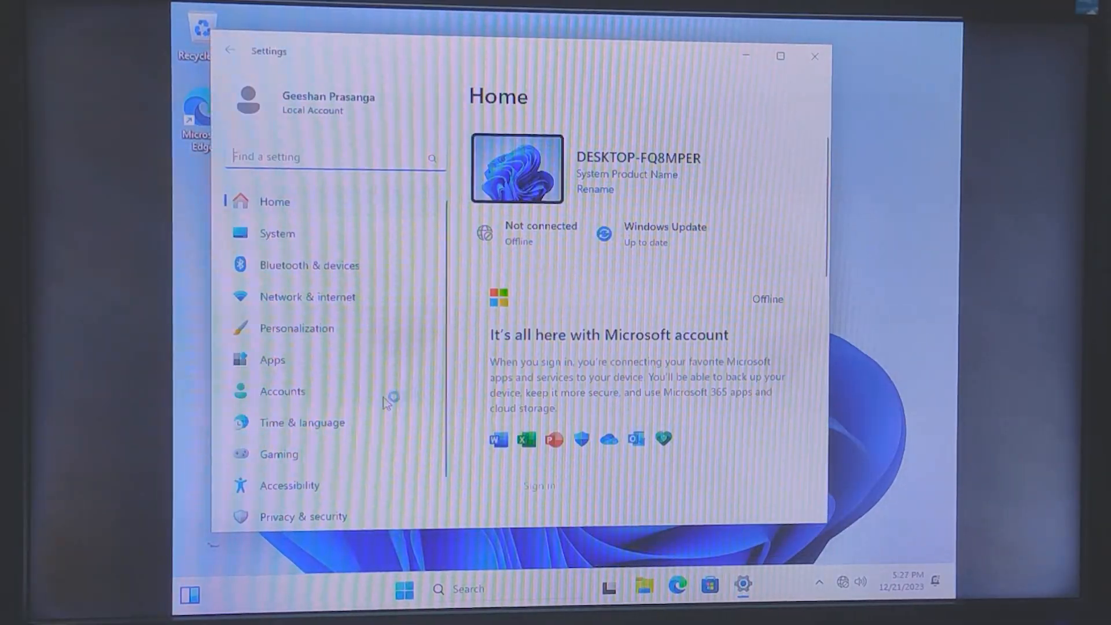
click(813, 56)
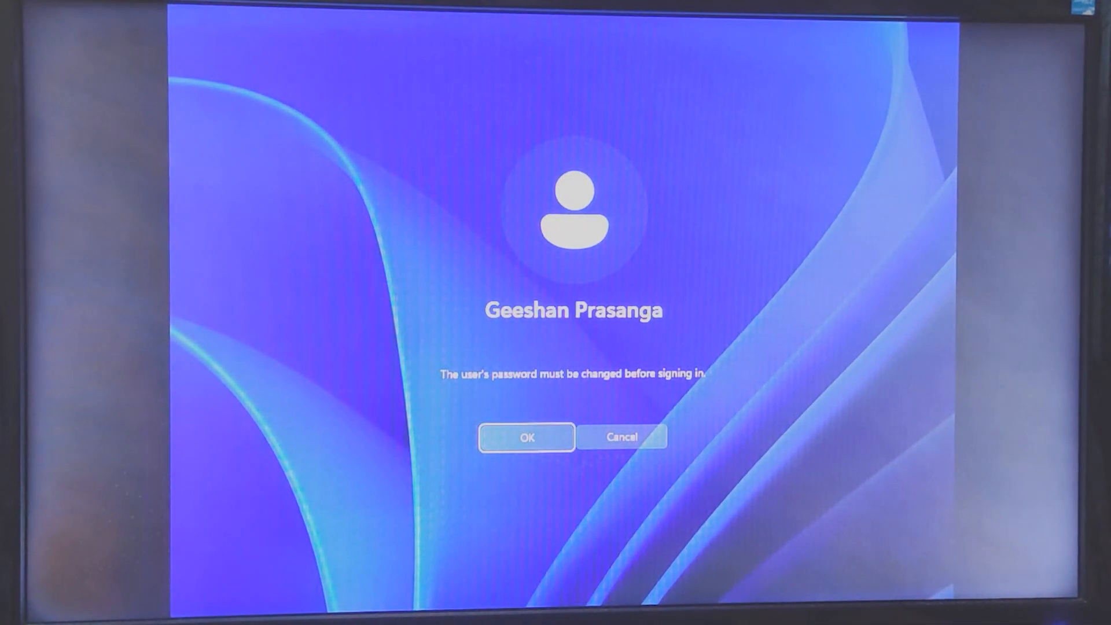
Acknowledge the required password-change notice, back out once, then acknowledge it again.
click(525, 436)
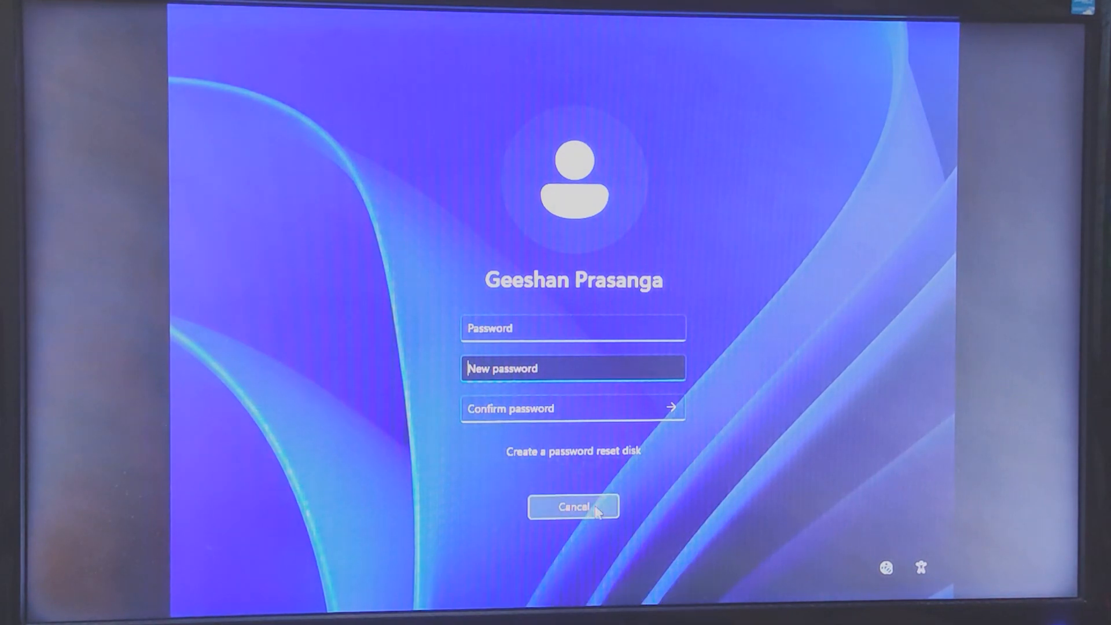
click(572, 507)
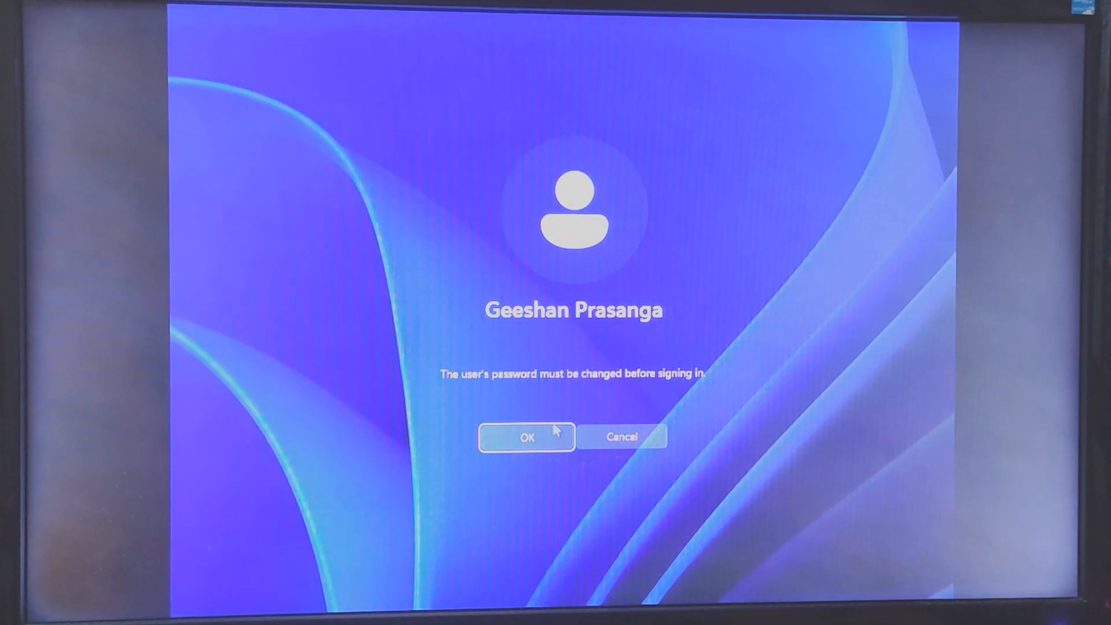
click(526, 436)
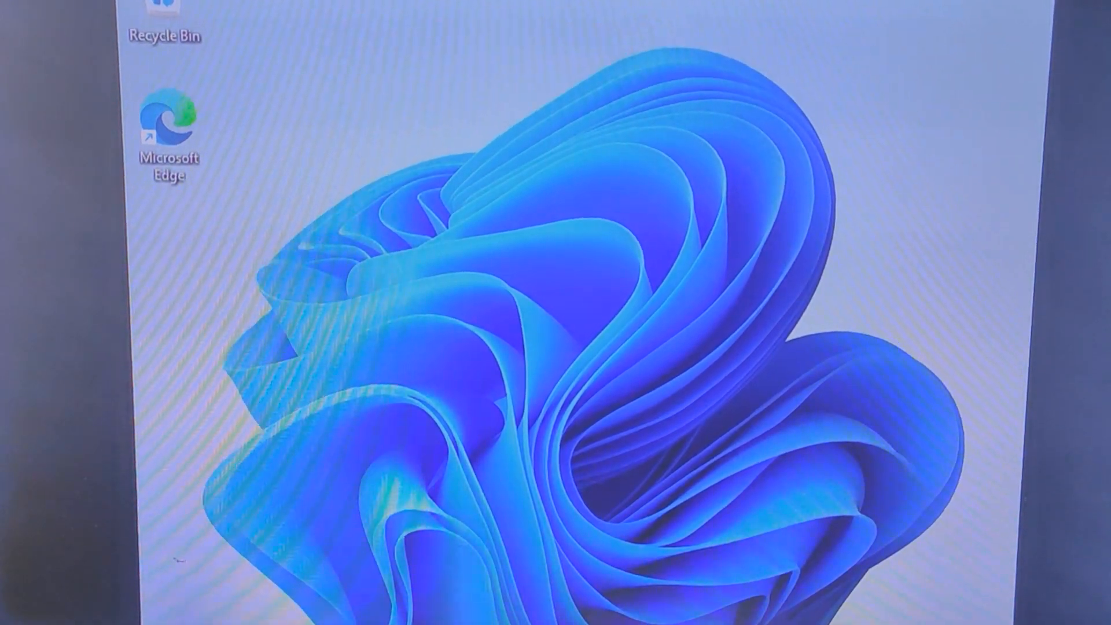
Open Settings from the pinned apps and view Windows Update status.
click(363, 532)
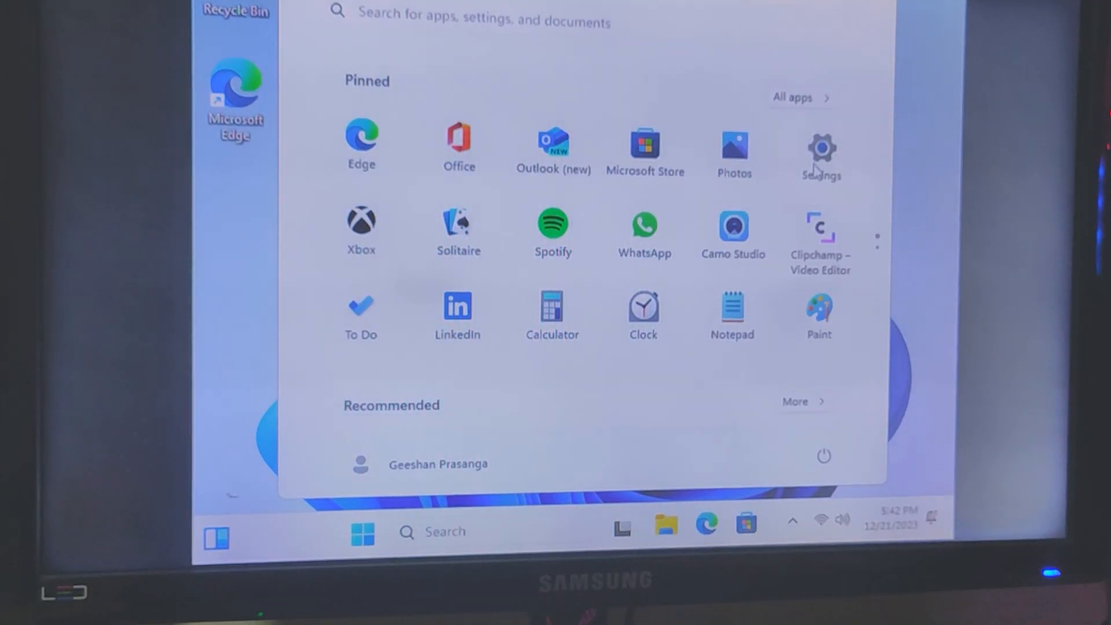
click(820, 149)
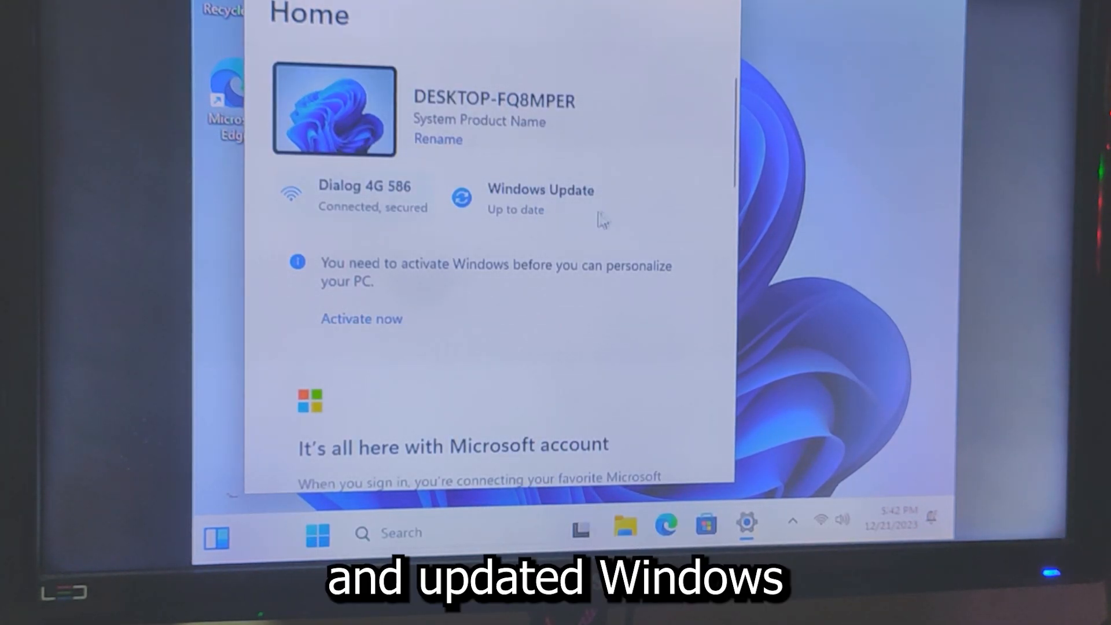
click(541, 199)
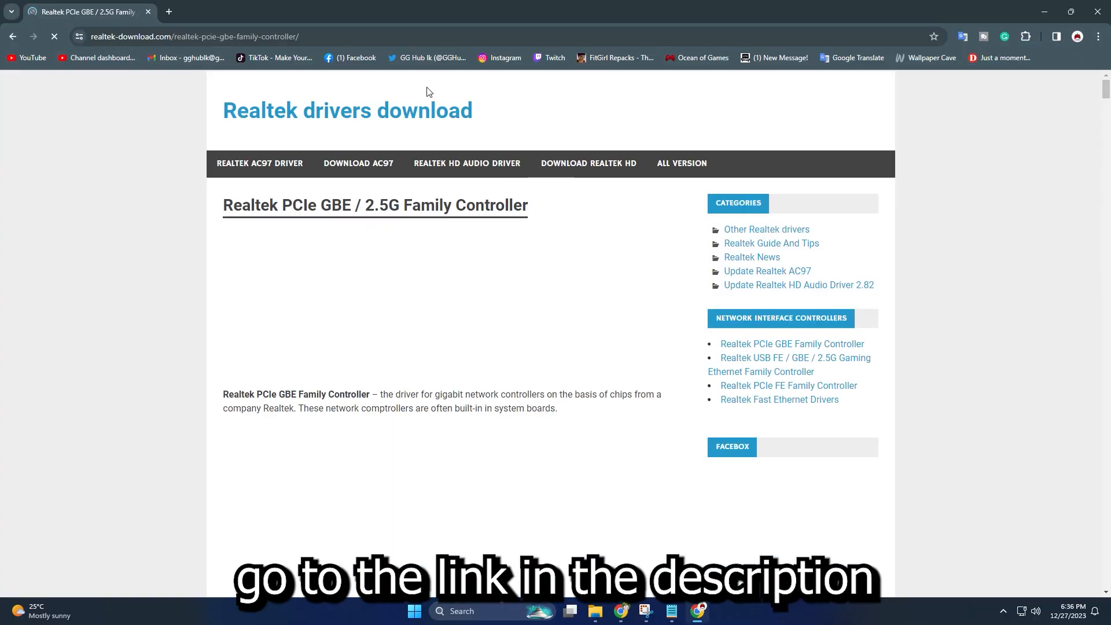
Download the Realtek Win10/Win11 LAN driver and open its zip archive from the Downloads folder.
scroll(down, 3)
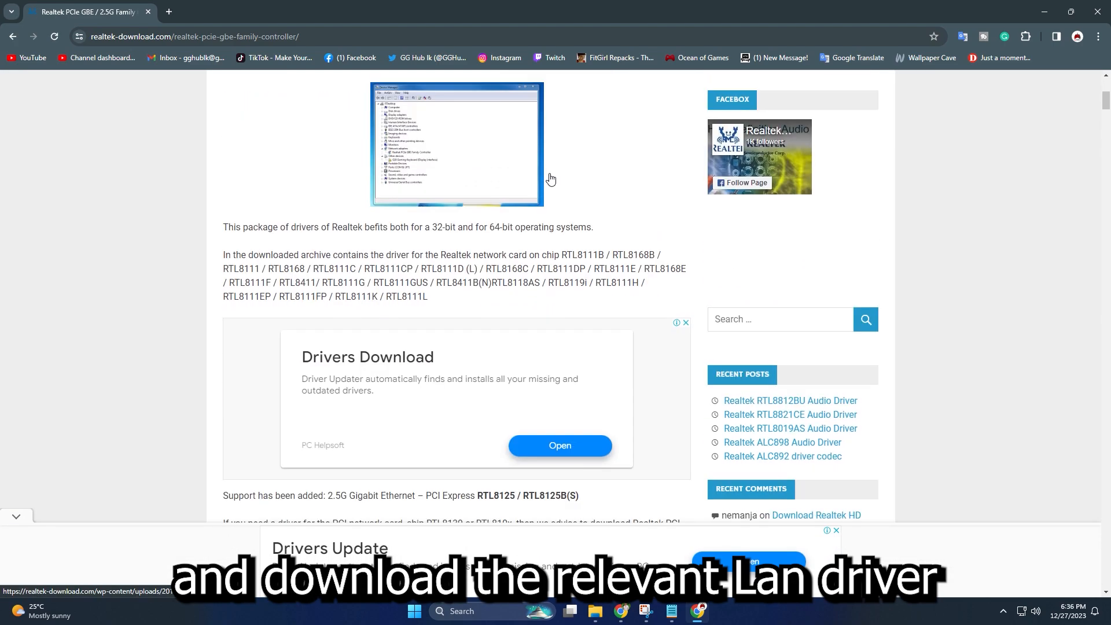
scroll(down, 3)
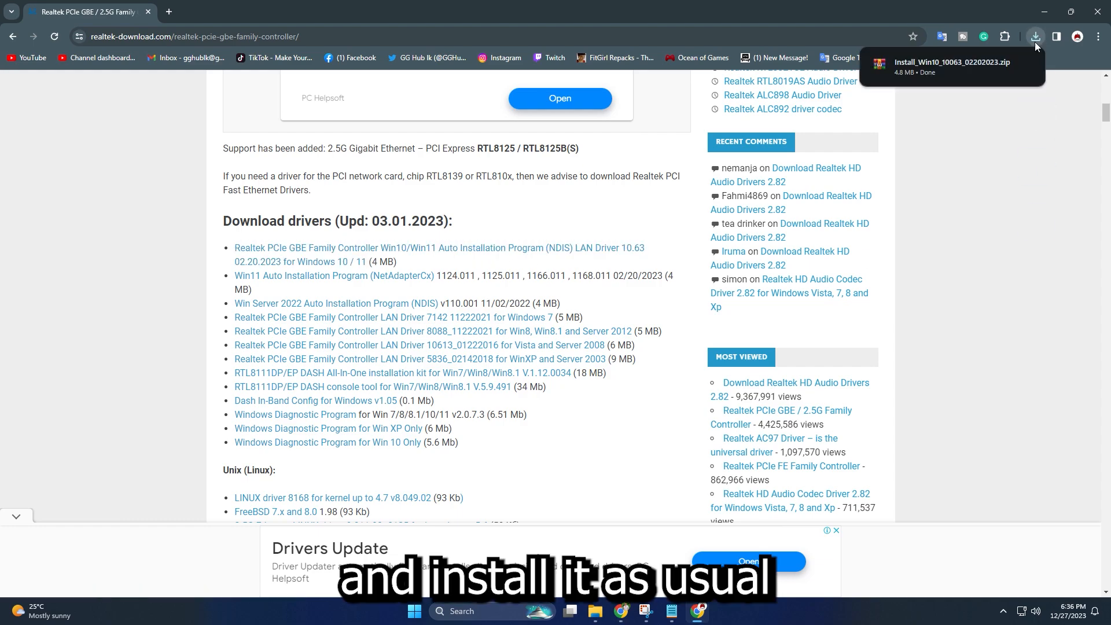
click(1034, 37)
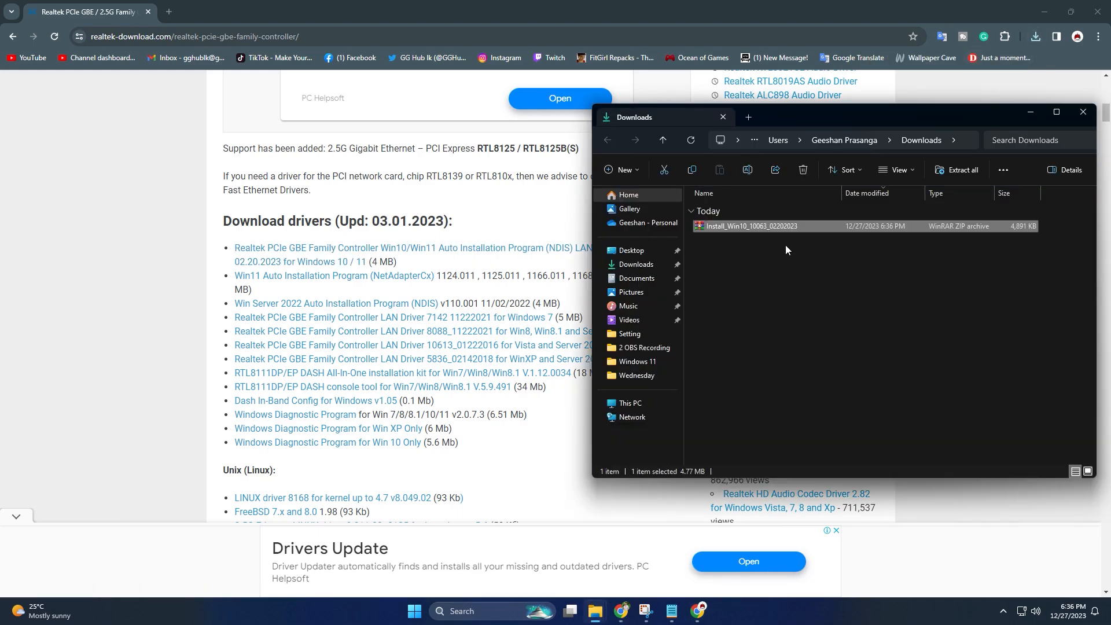
double_click(748, 226)
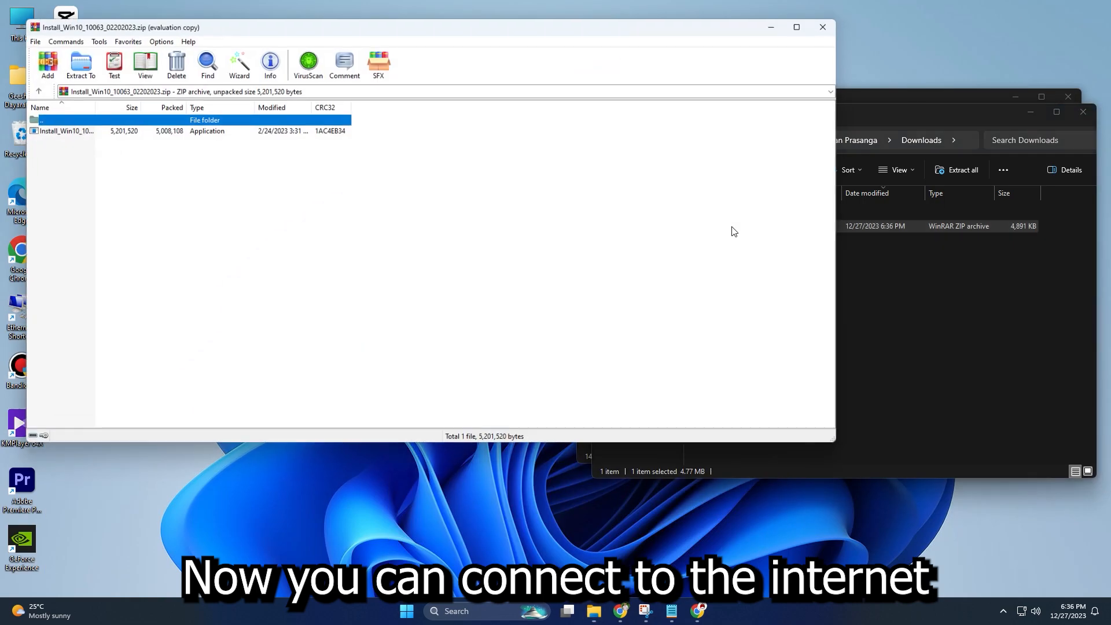